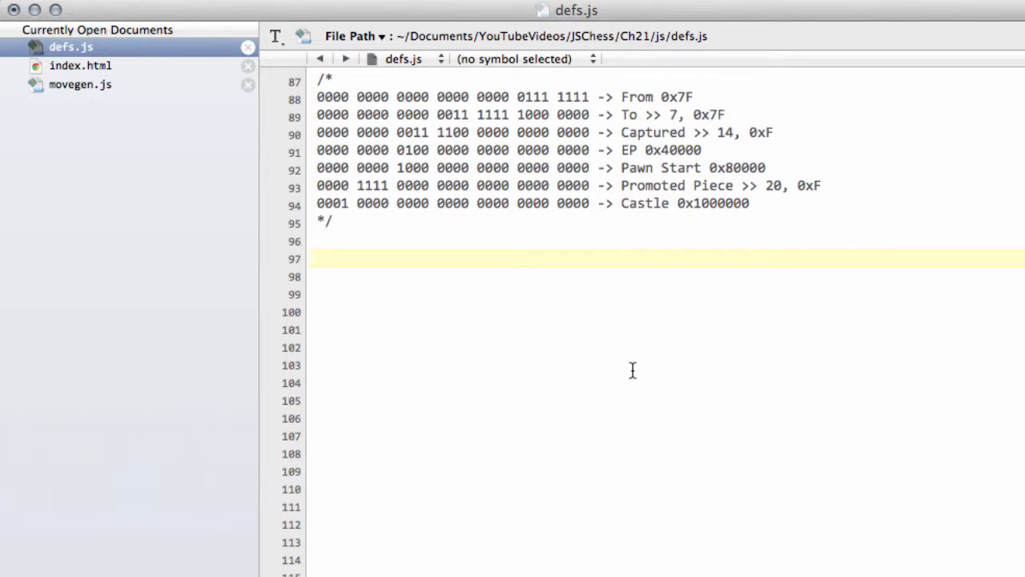
Start a FROMSQ(m) function with empty braces on the line below the bit-layout comment
left_click(749, 202)
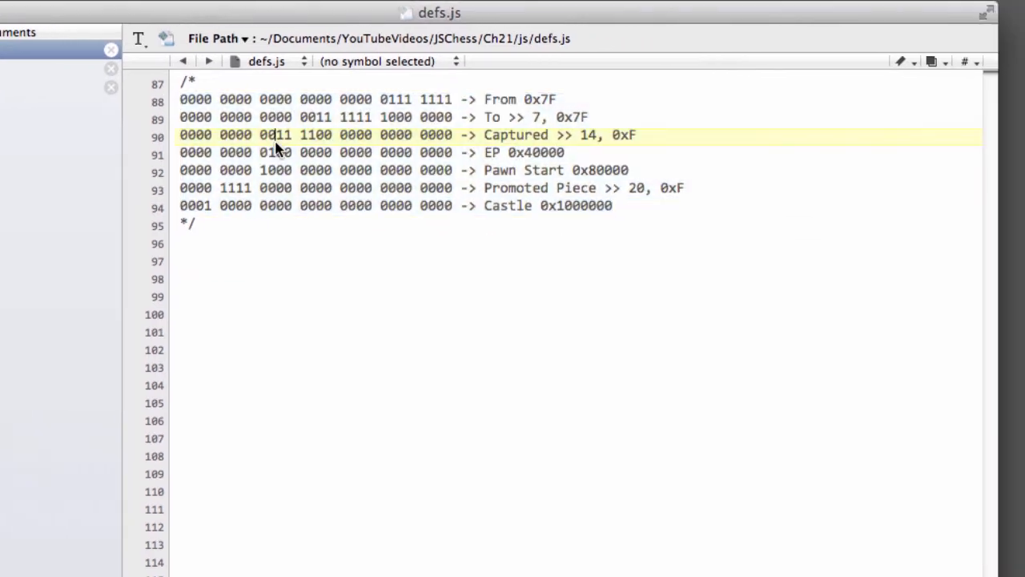
left_click(172, 225)
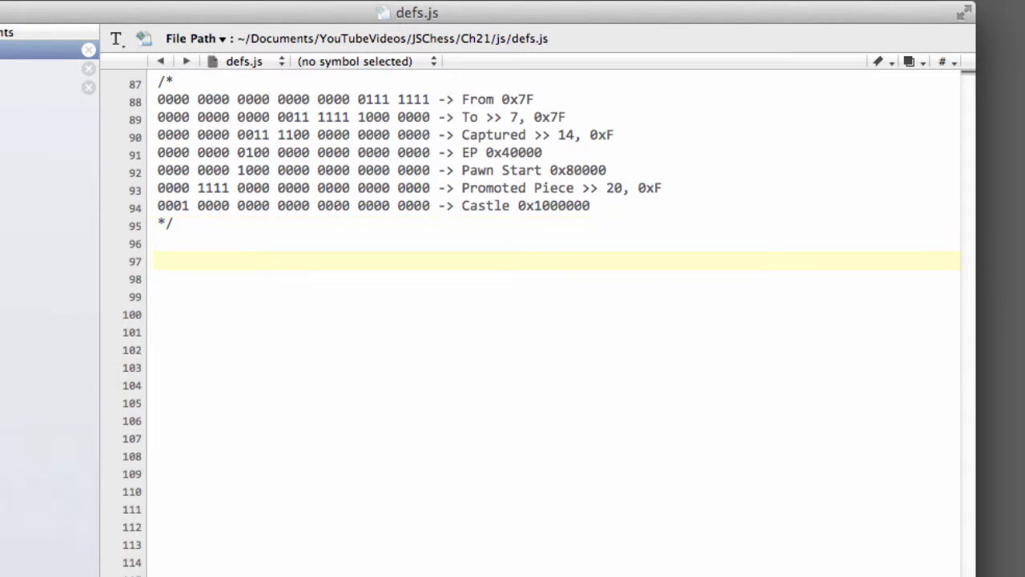
type("function")
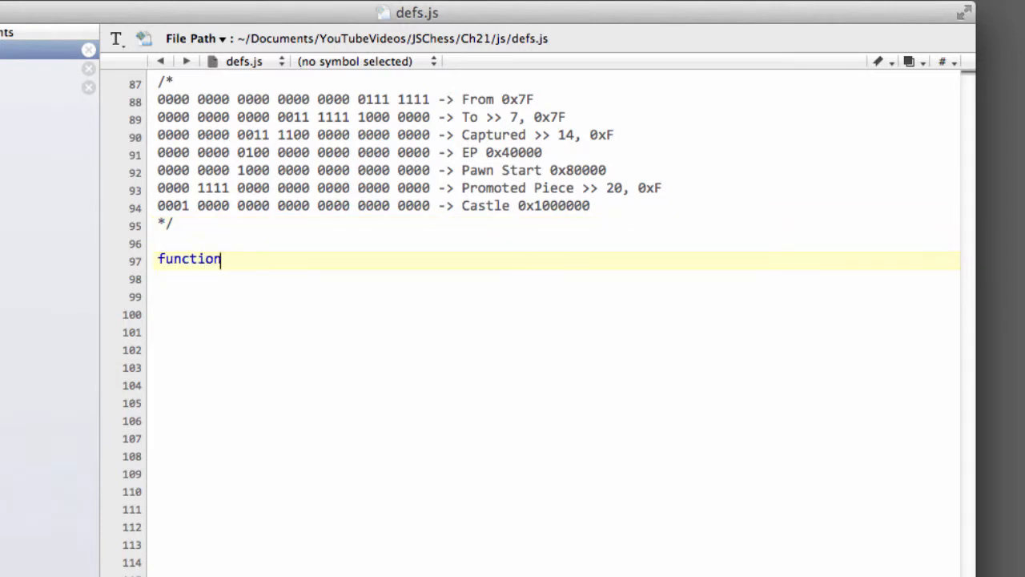
type("FROMSQ")
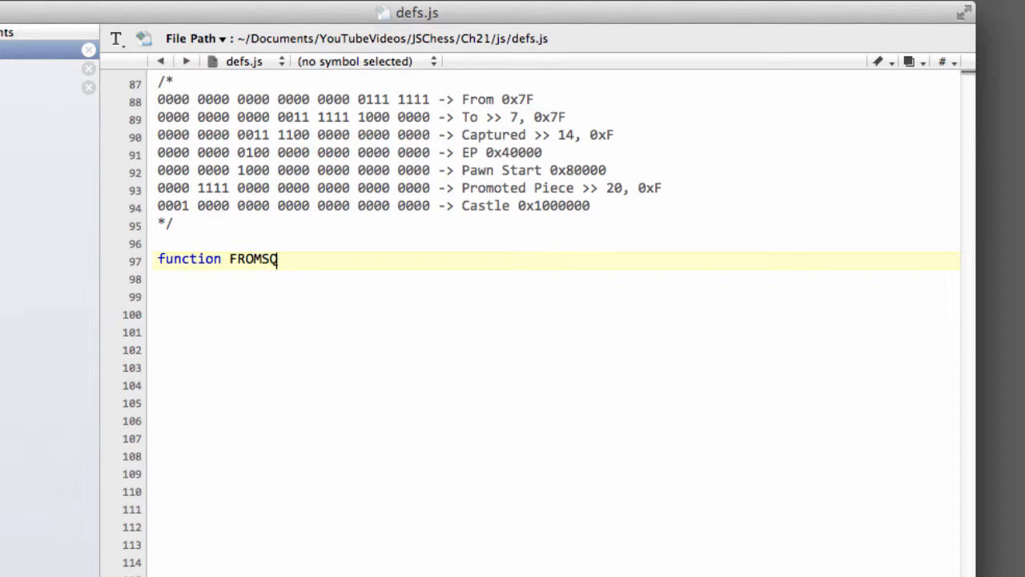
type("(m")
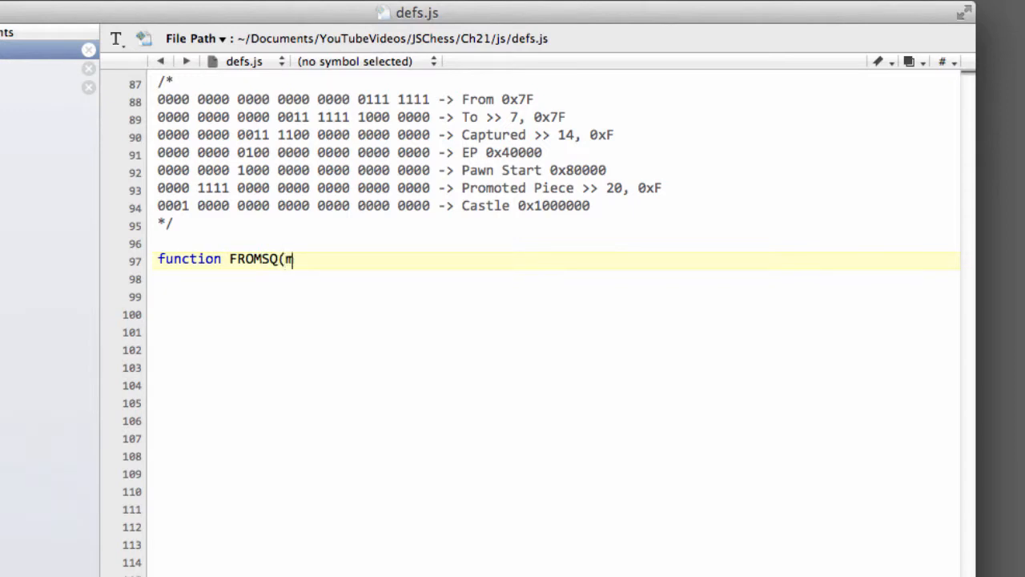
type(")")
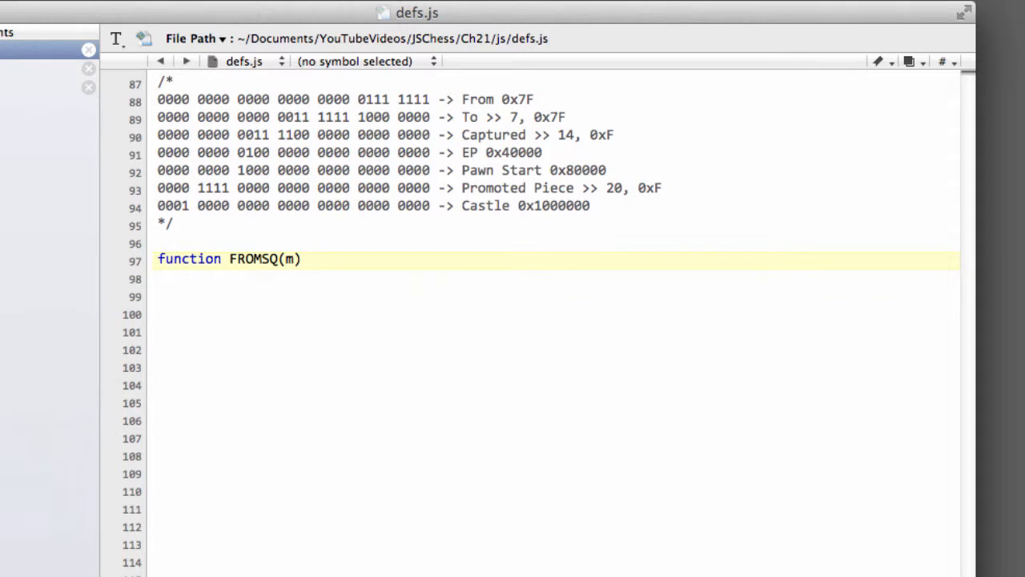
type("{ }")
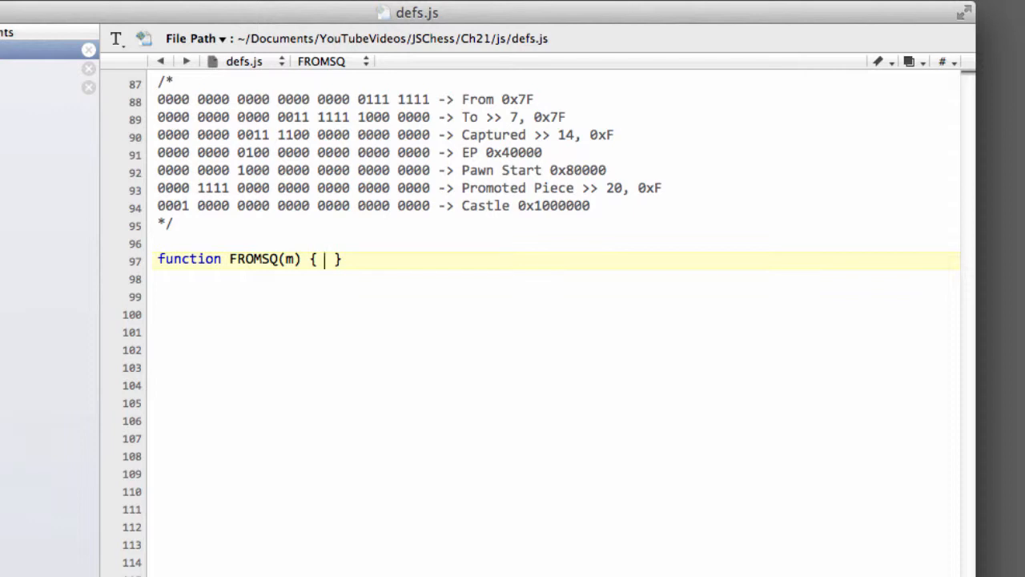
Fill the FROMSQ body with return (m & 0x7F);
type("retur")
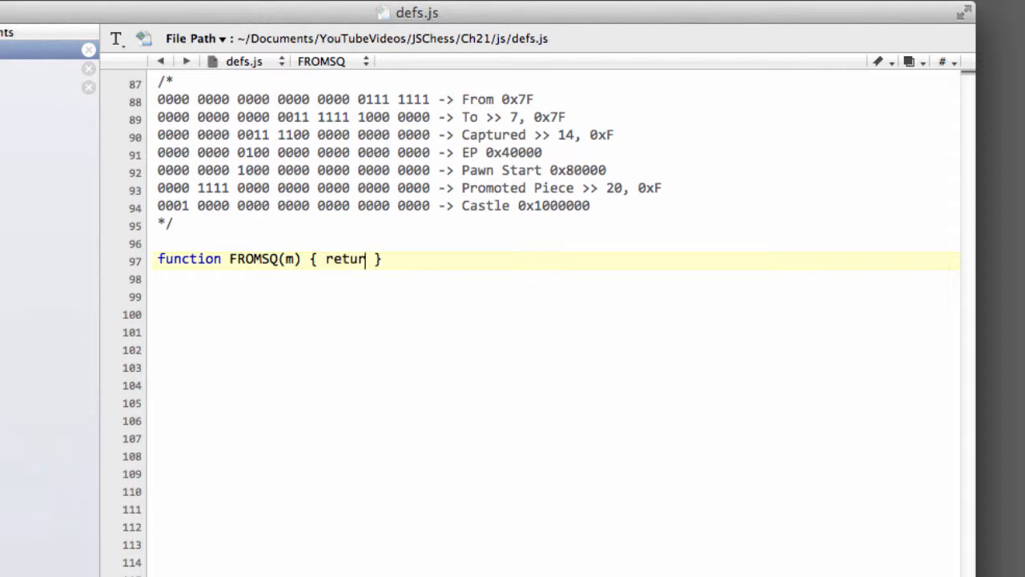
type("n (")
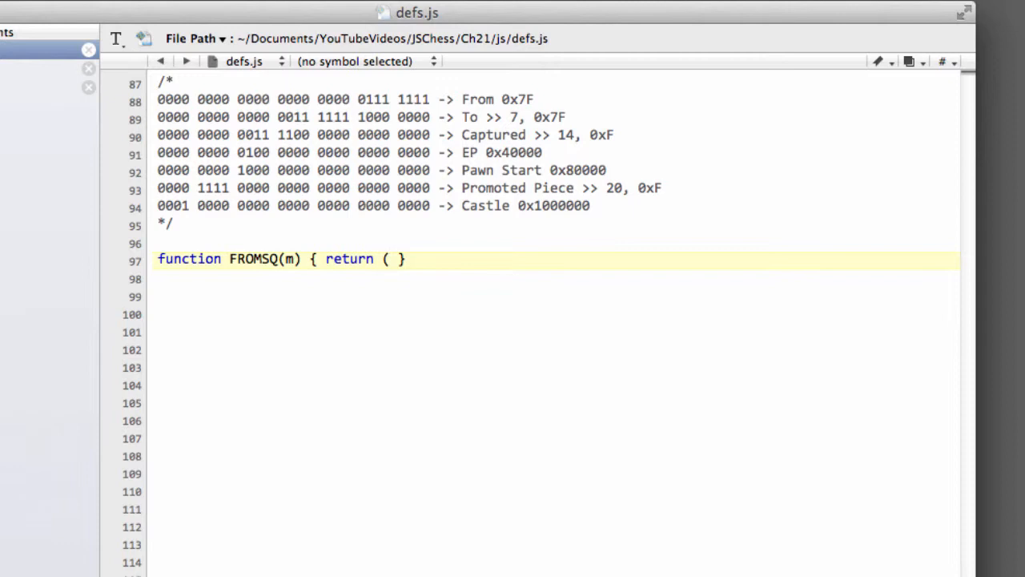
type("m")
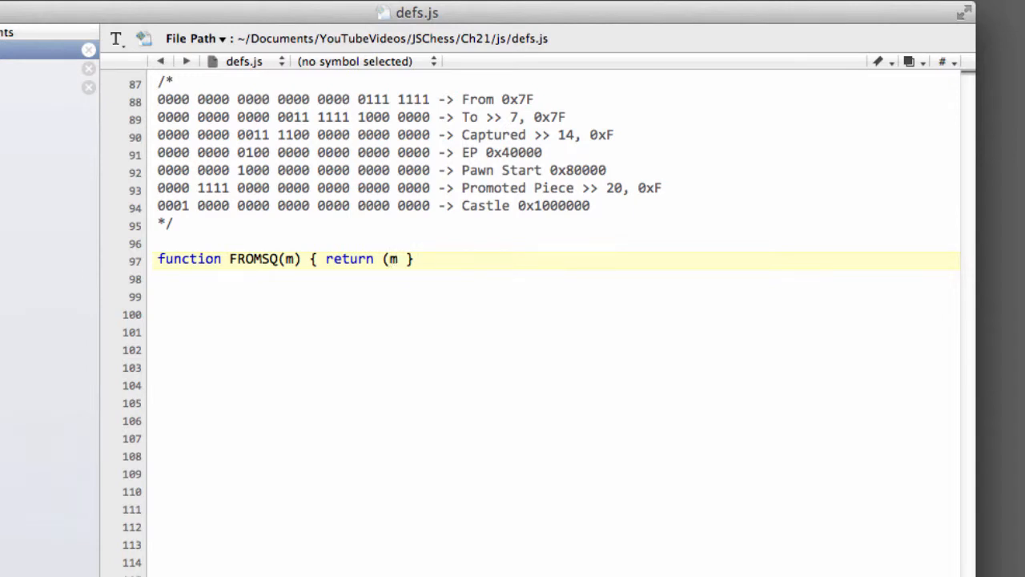
type("&")
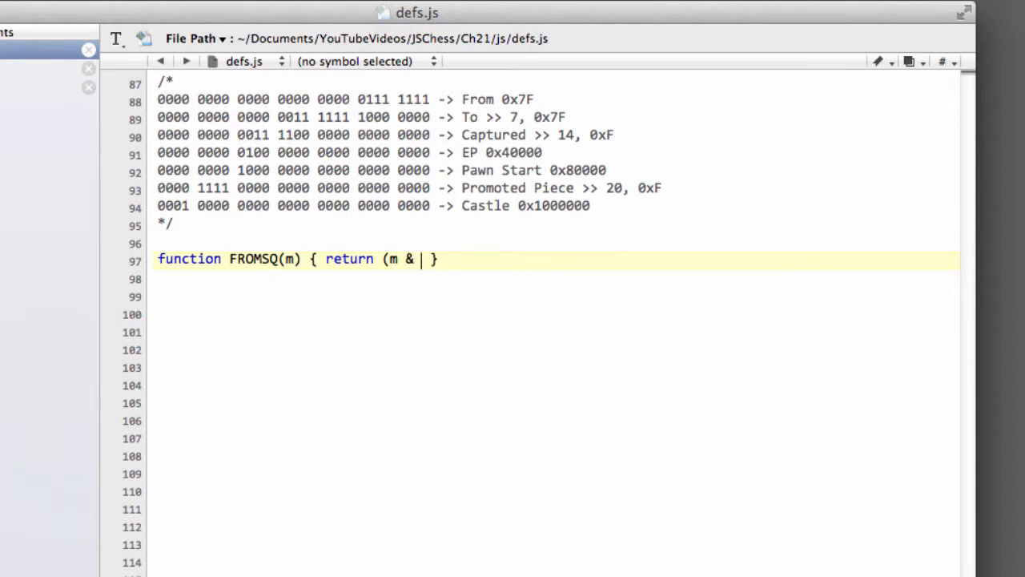
type("0x")
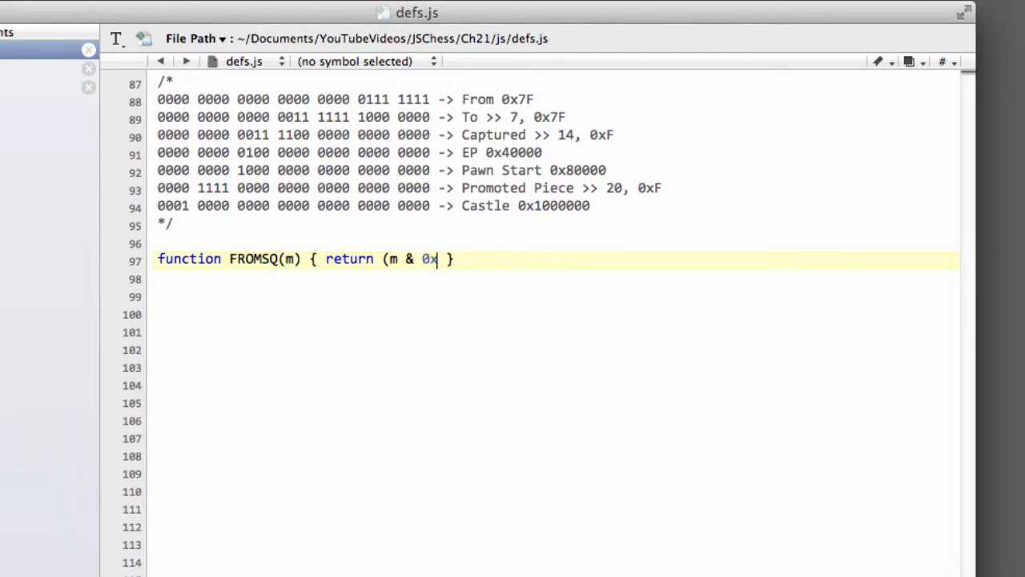
type("7F")
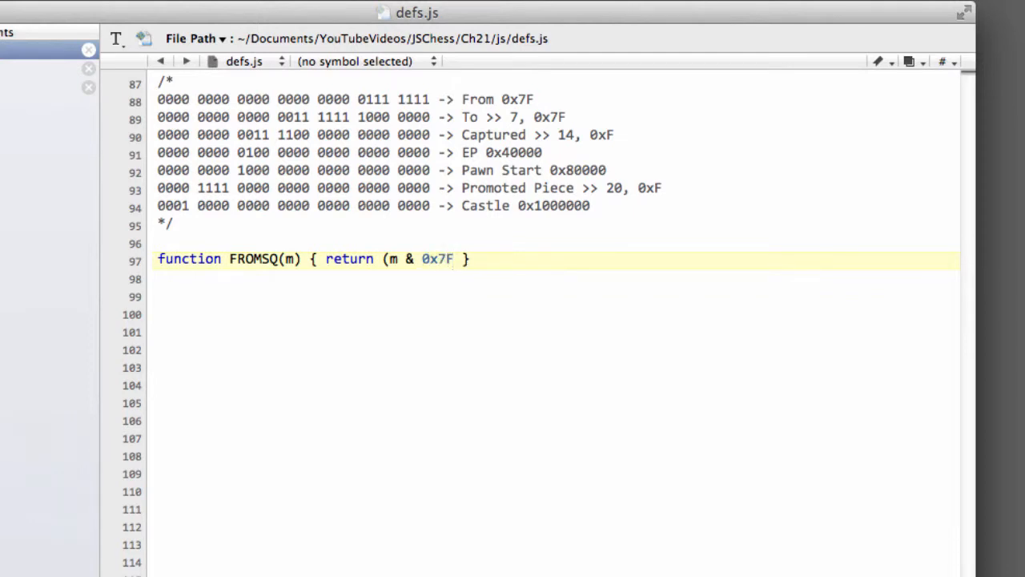
type(";")
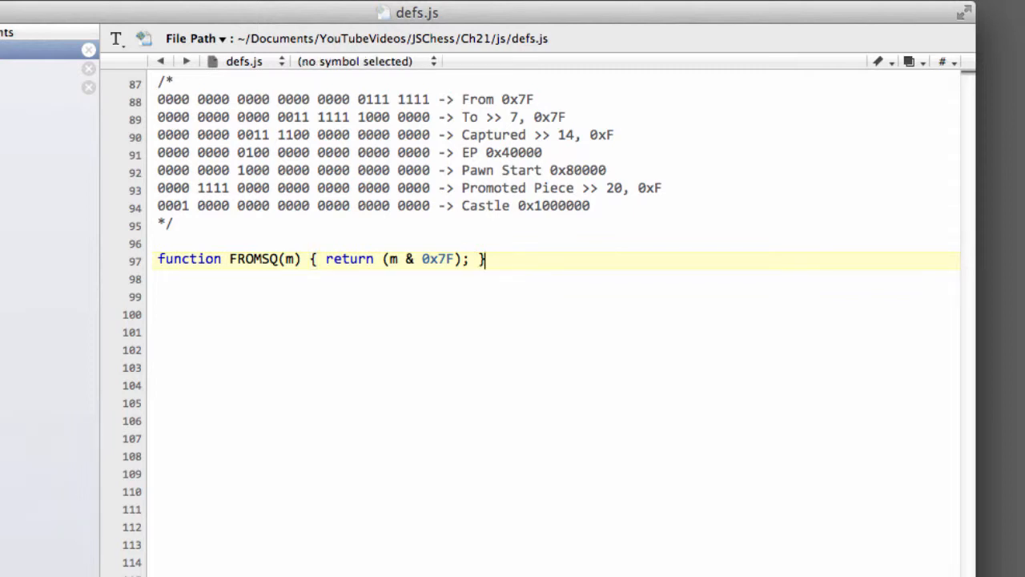
mouse_move(531, 262)
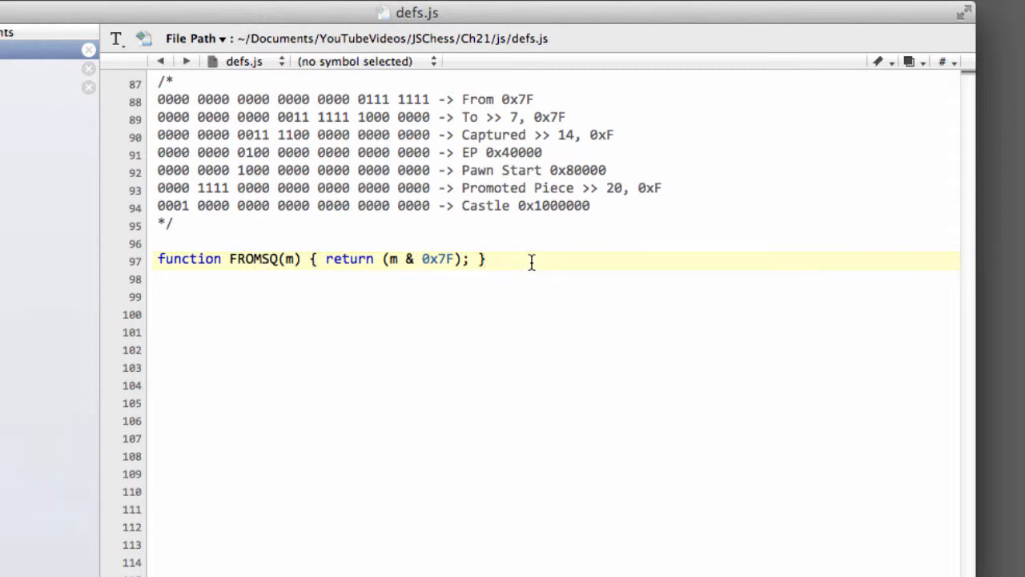
Create TOSQ(m) under FROMSQ, returning ((m >> 7) & 0x7F)
left_click(184, 279)
type("function TOSQ(m) { return (m & 0x7F); }")
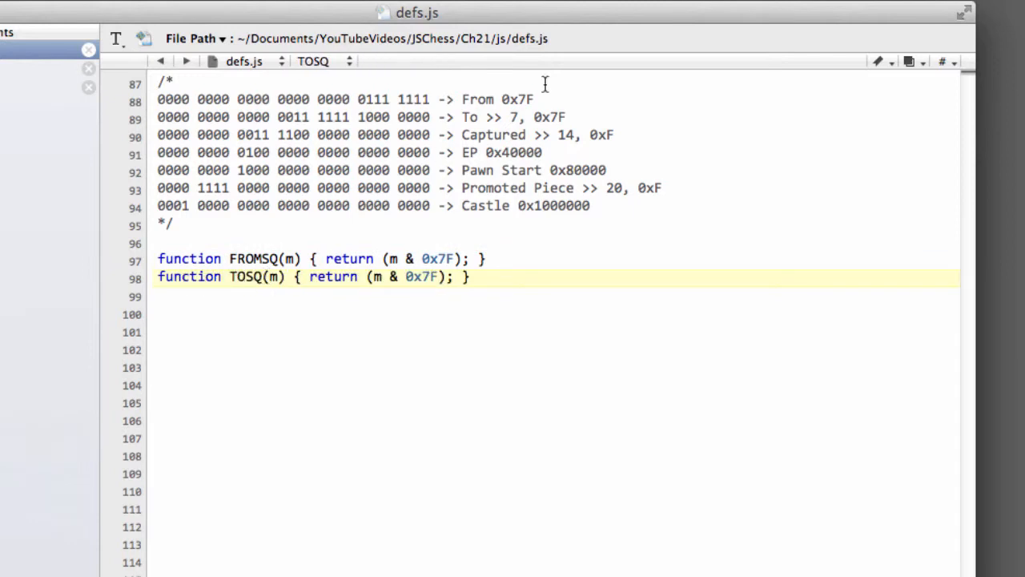
mouse_move(505, 124)
type(" (m ")
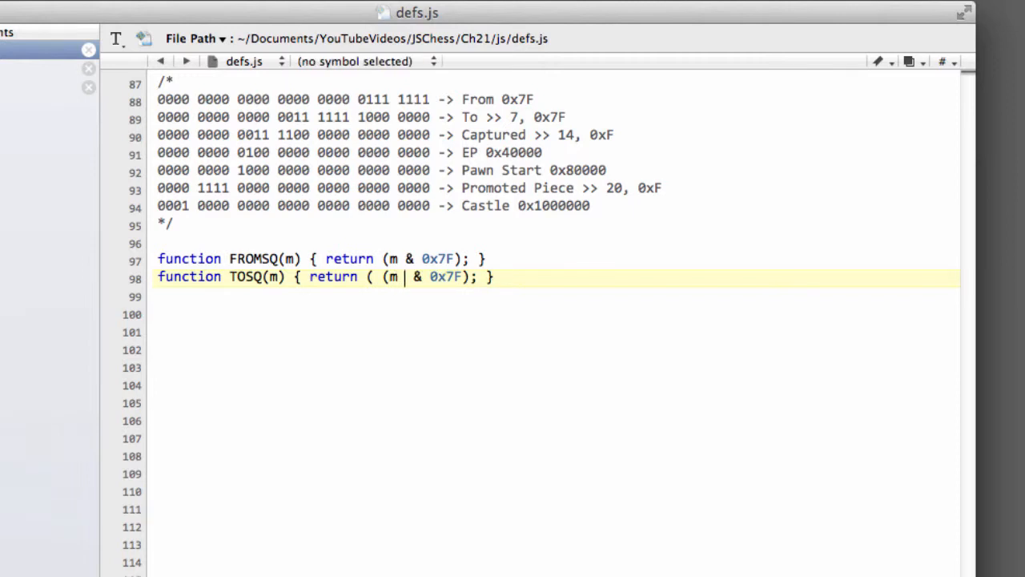
type(">> 7)")
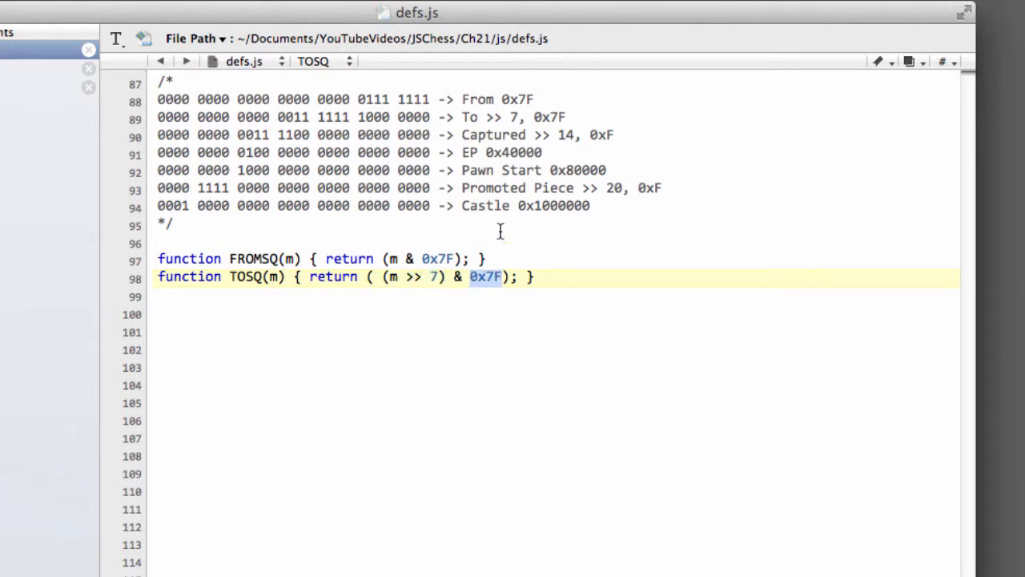
left_click(484, 258)
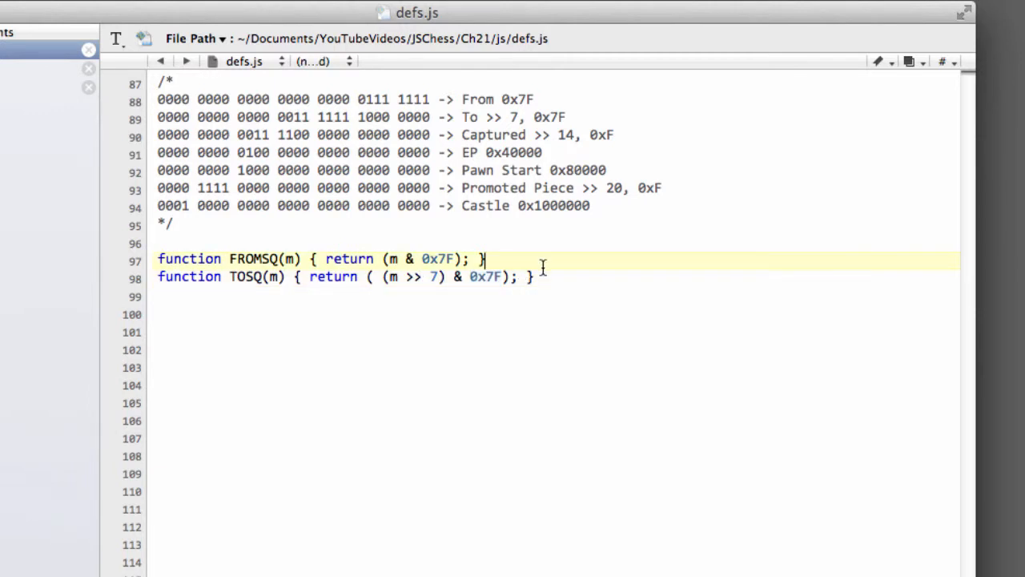
left_click(538, 276)
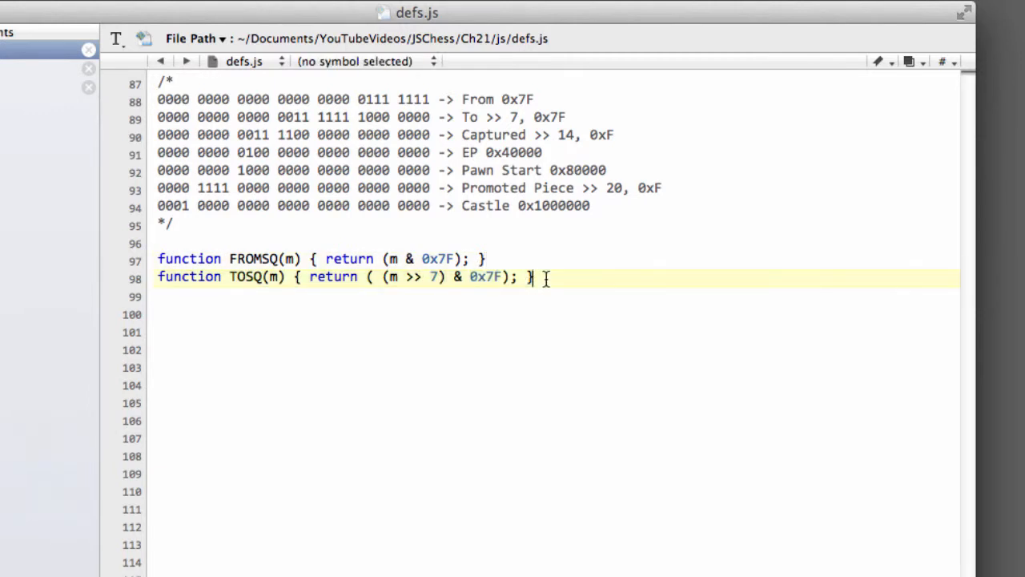
Turn the duplicated TOSQ line into CAPTURED(m), shifting by 14 and masking with 0xF
key("Return")
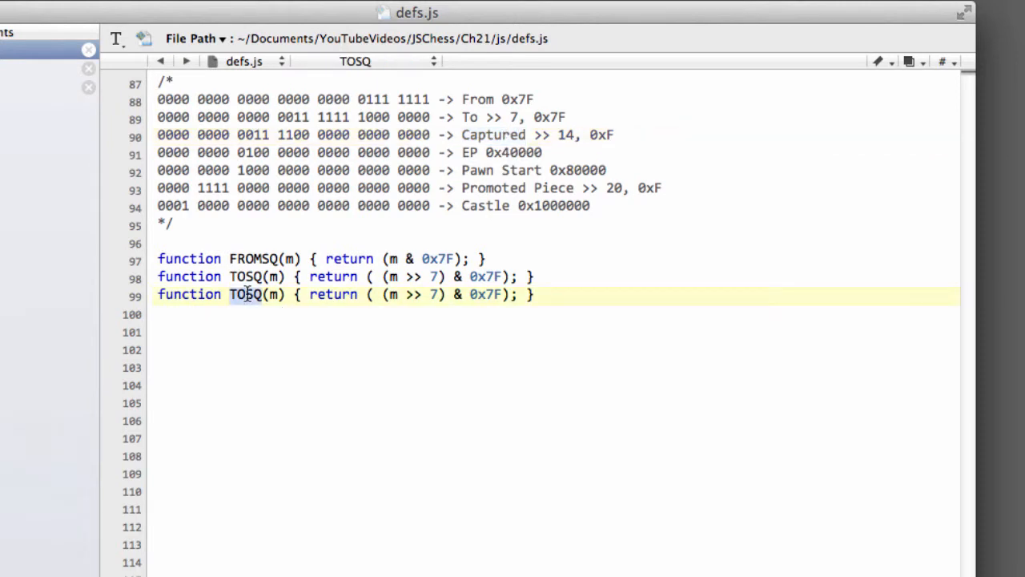
type("CAPT")
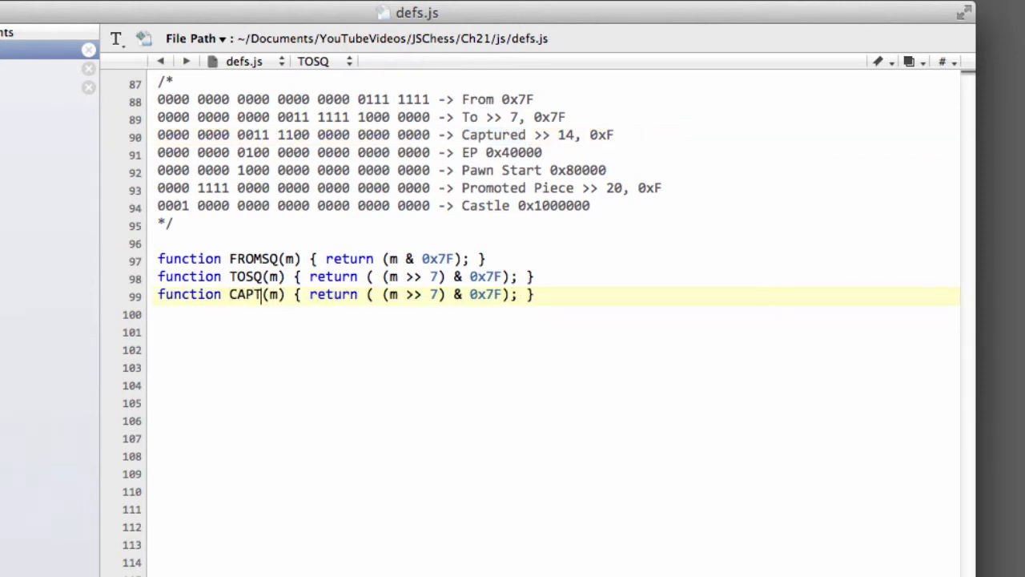
type("URED")
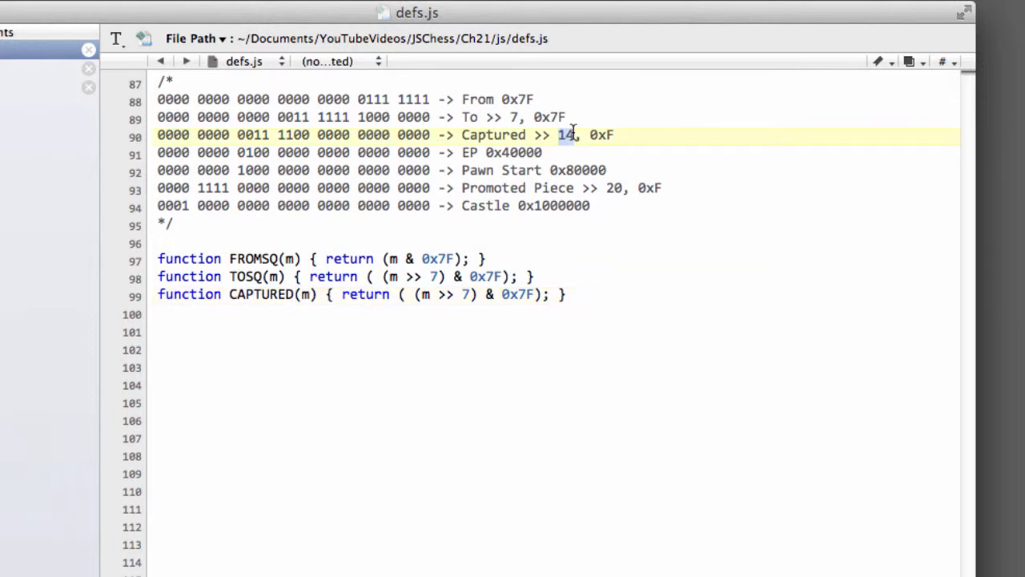
left_click(467, 294)
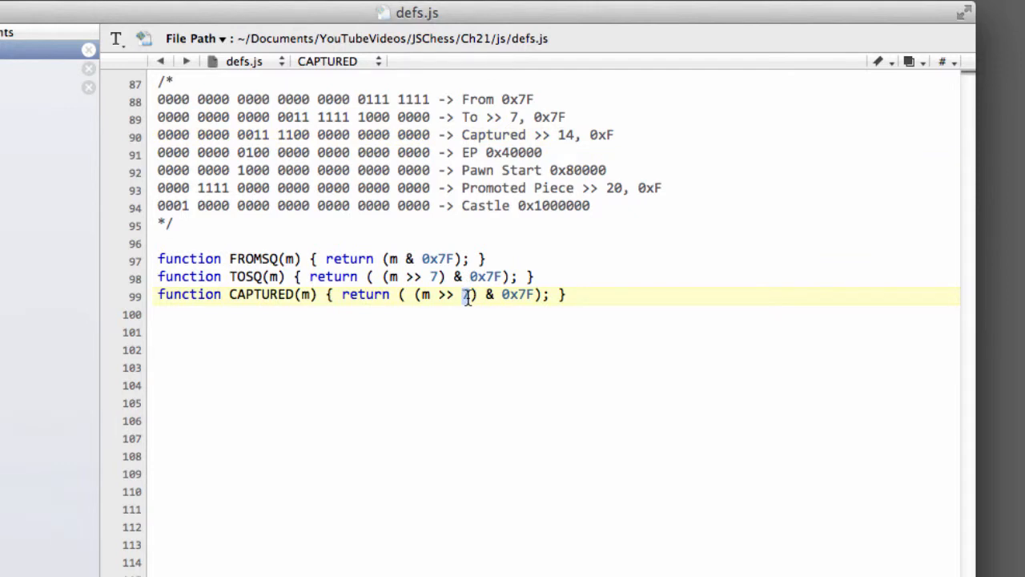
type("14")
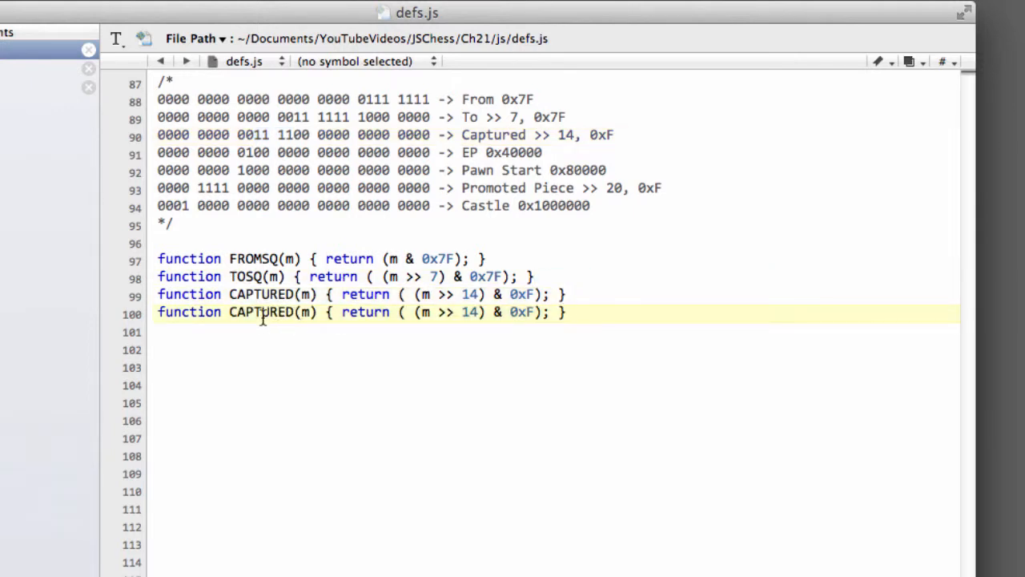
Rename the copied CAPTURED line to PROMOTED and change its shift from 14 to 20
type("PRMOOTED")
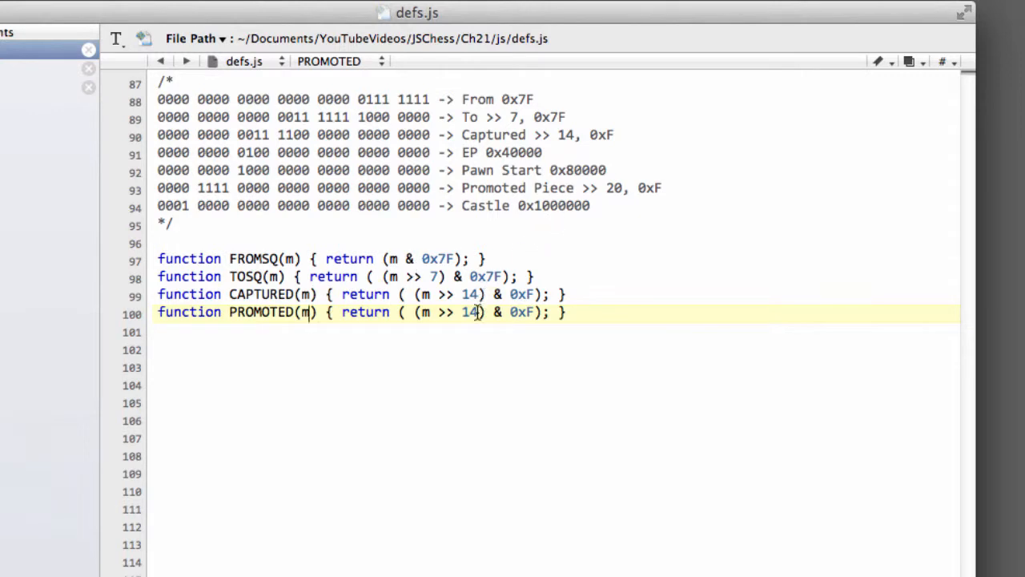
type("20")
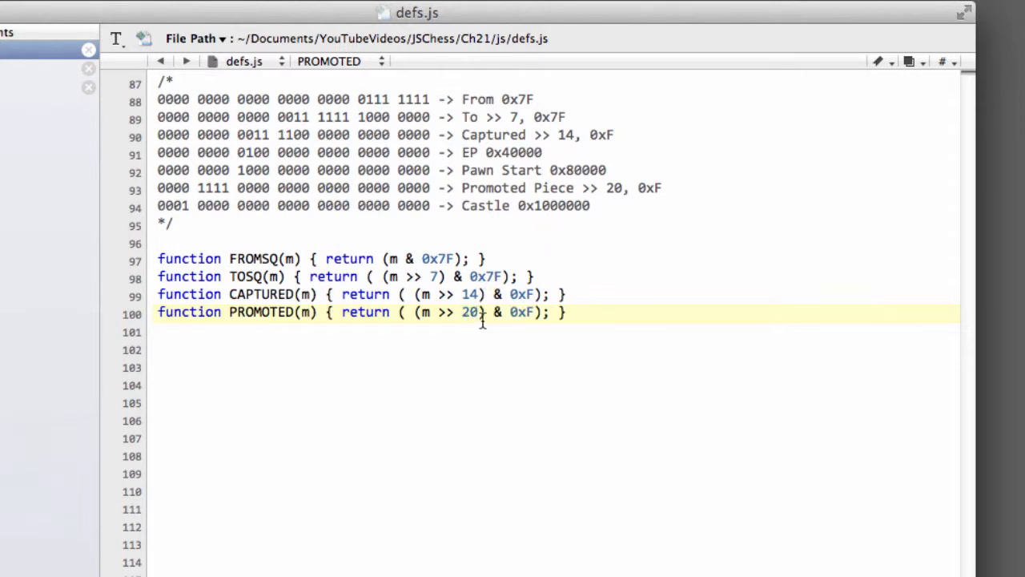
double_click(521, 311)
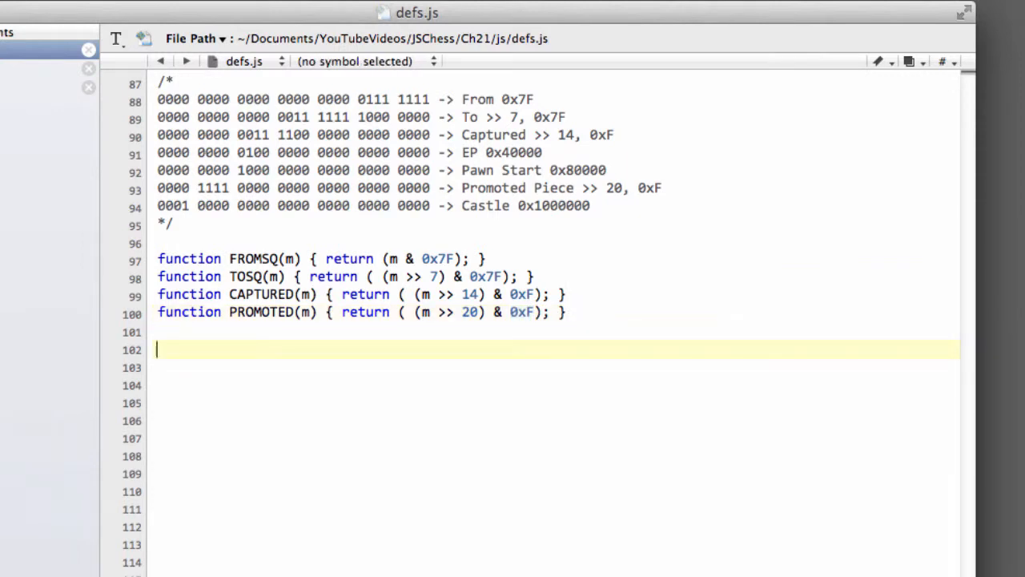
Type var MFLAGEP = 0x40000 on a new line after the functions
type("var MF")
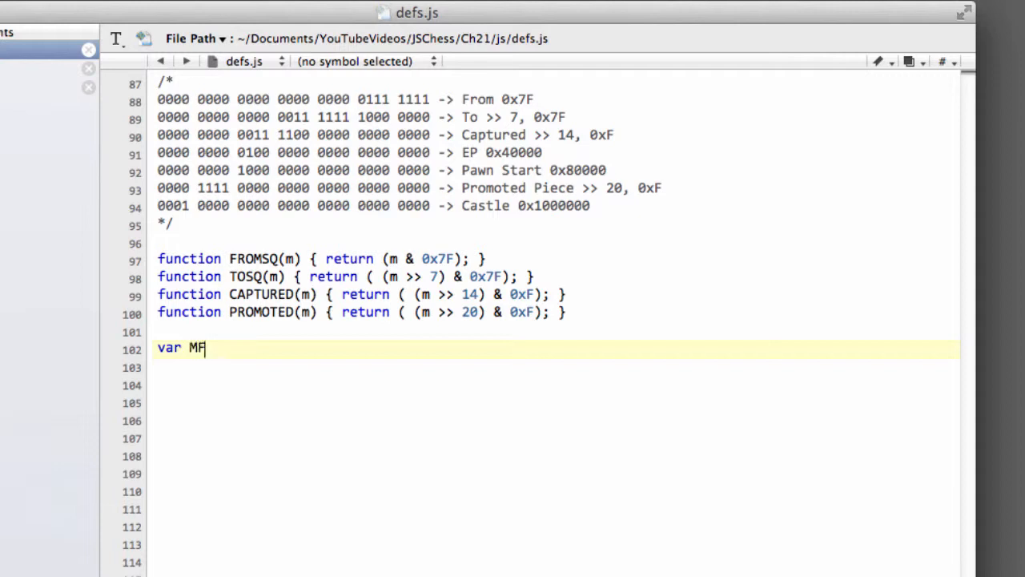
type("LAGER")
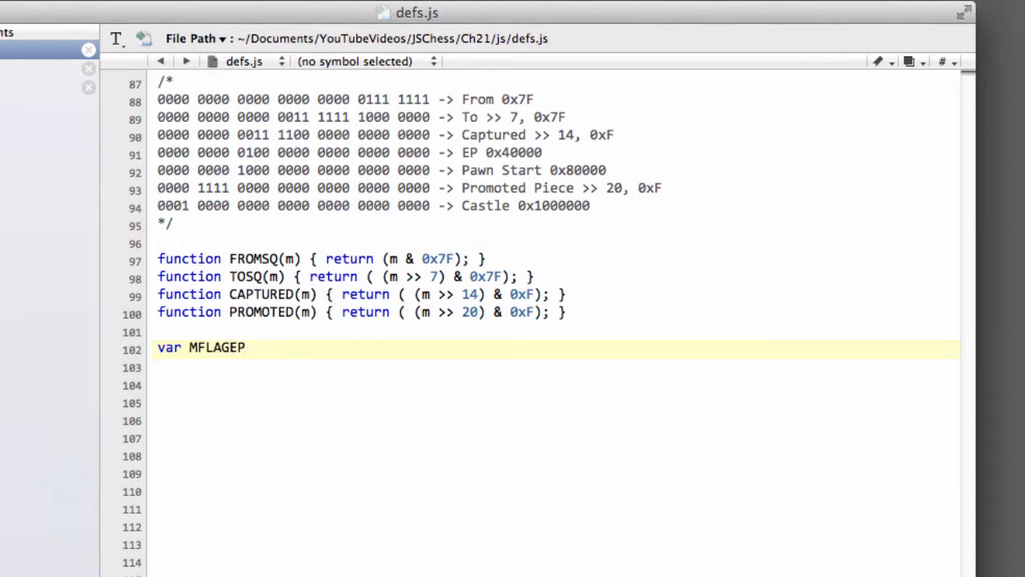
type("=")
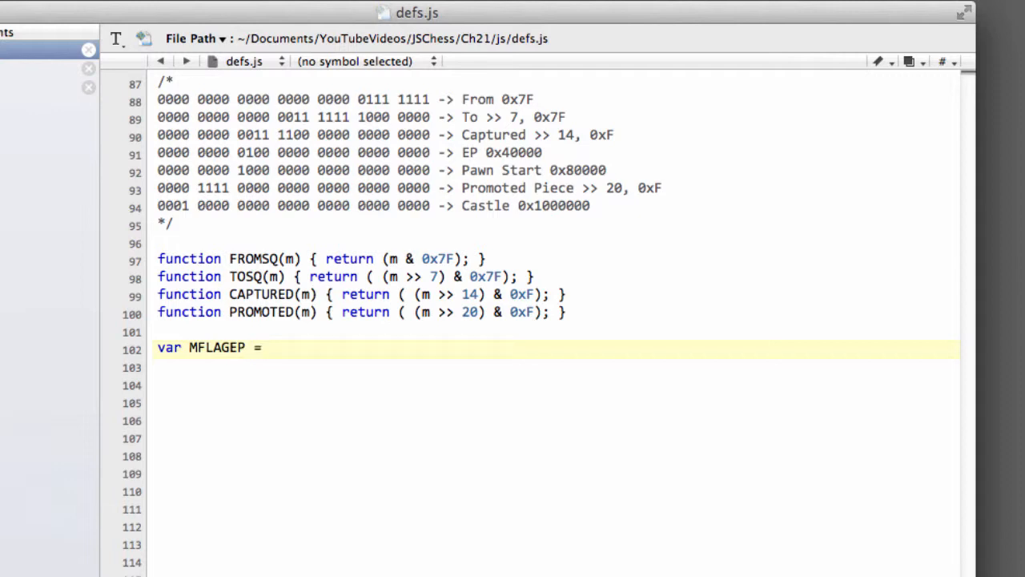
type("0x")
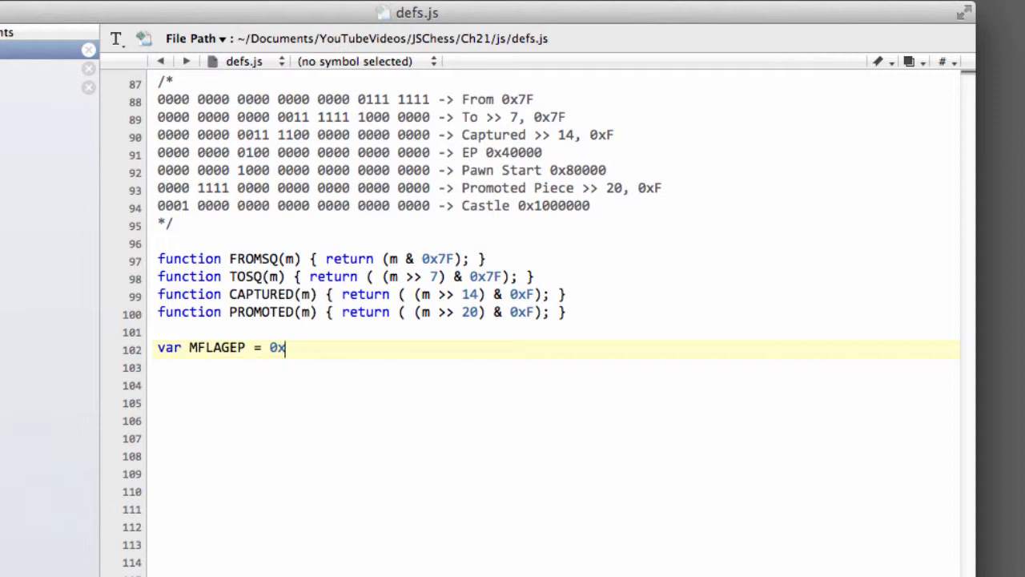
type("40000;")
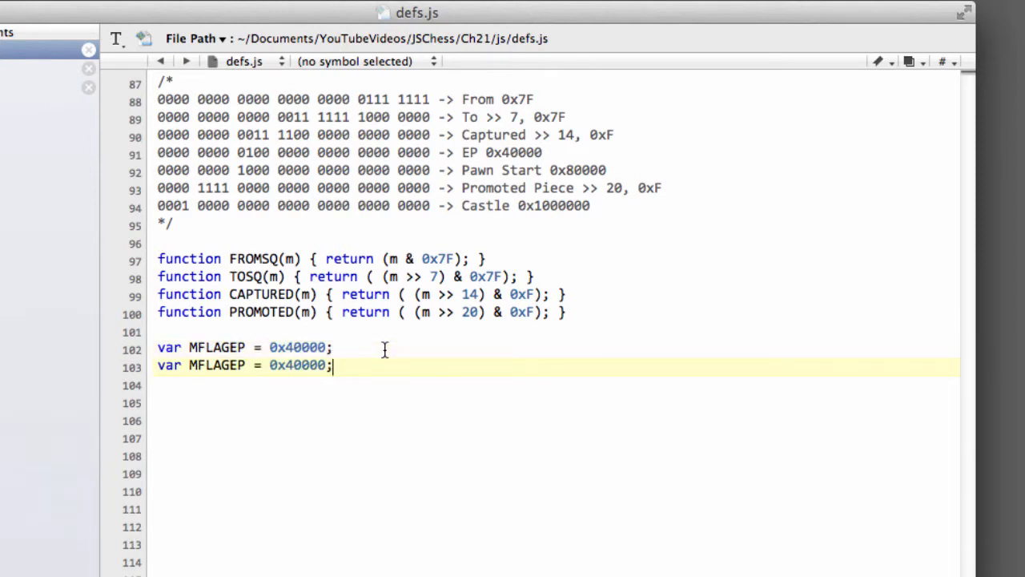
Edit the duplicated lines into MFLAGPS = 0x80000 and MFLAGCA = 0x100000
left_click(231, 365)
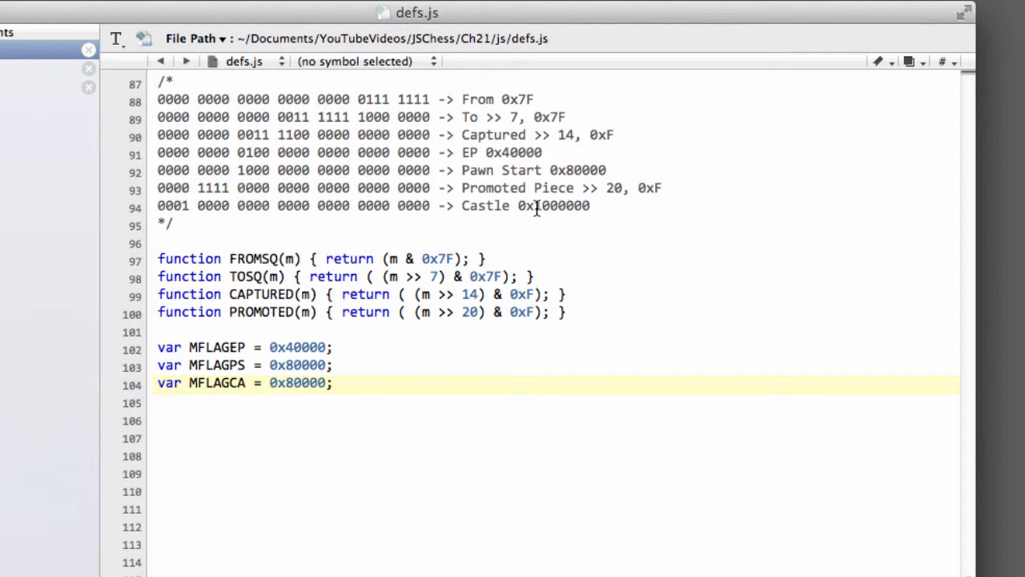
left_click(293, 383)
type("10")
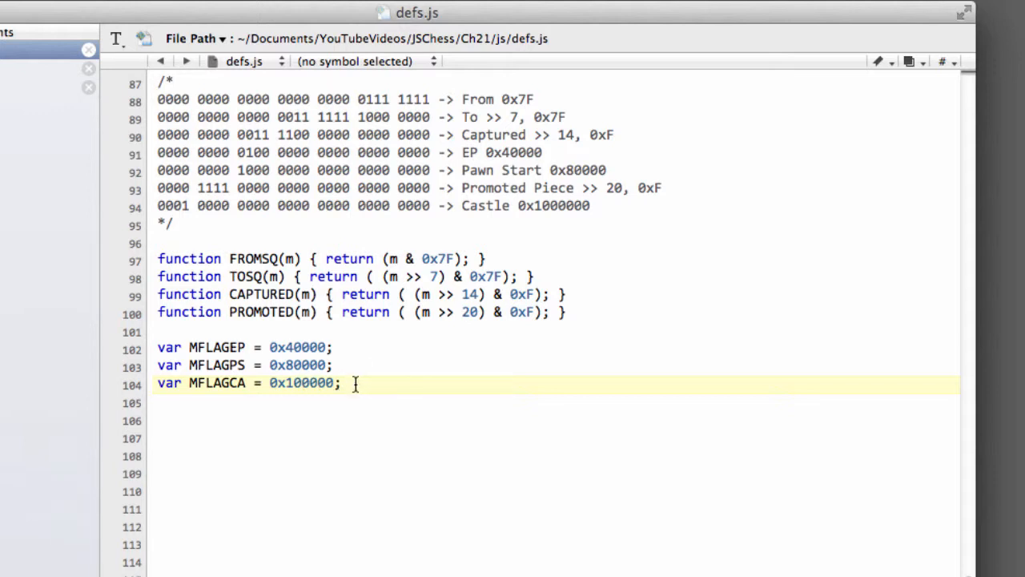
key("Return")
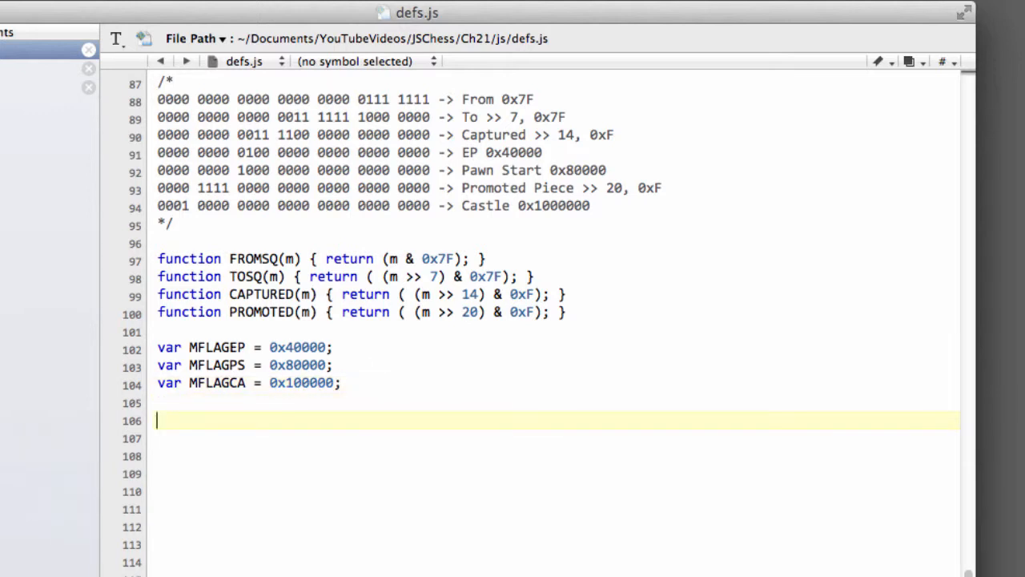
Start the var MFLAGCAP = line while checking the Captured and EP bits in the comment
type("var")
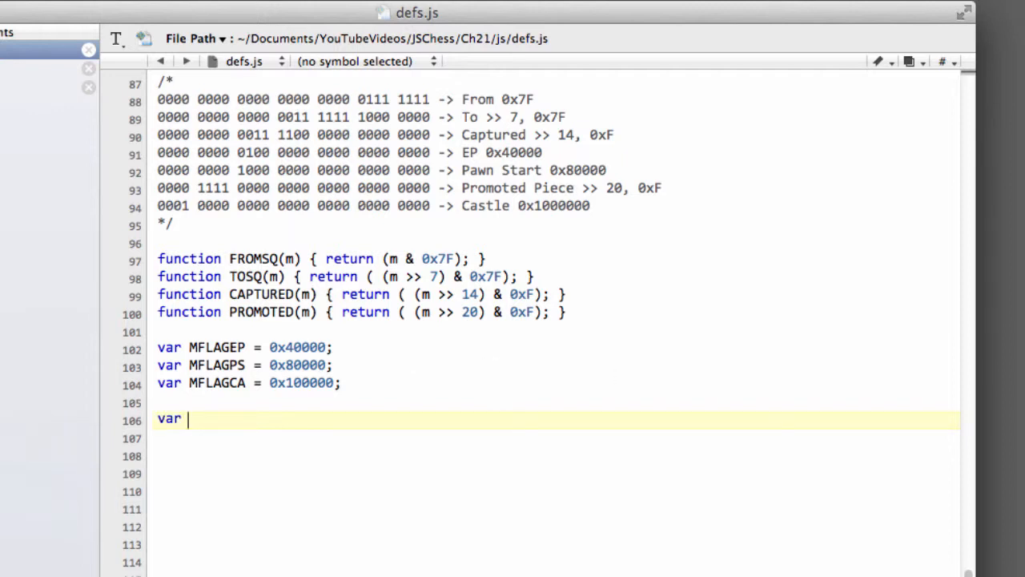
mouse_move(661, 439)
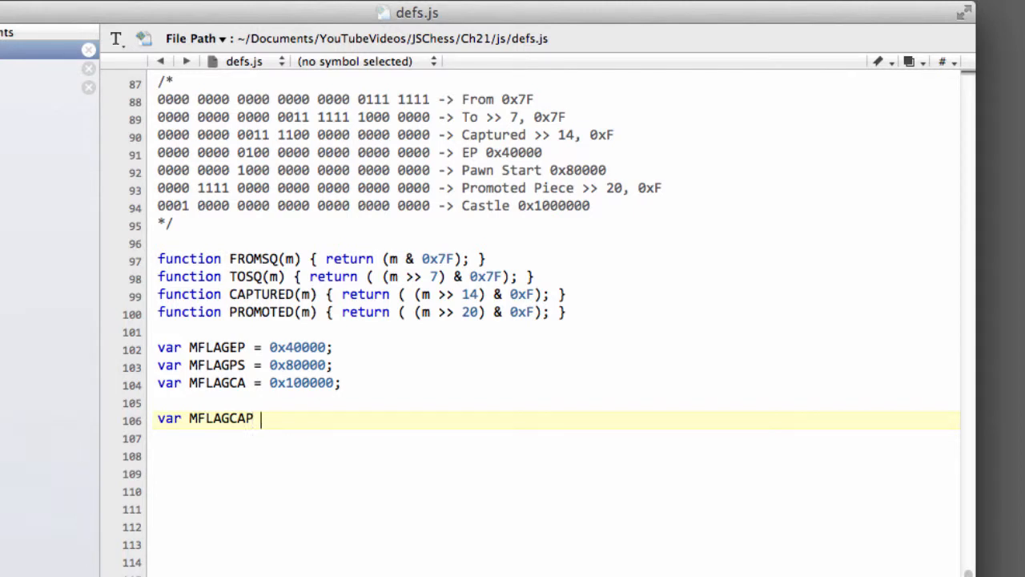
type("=")
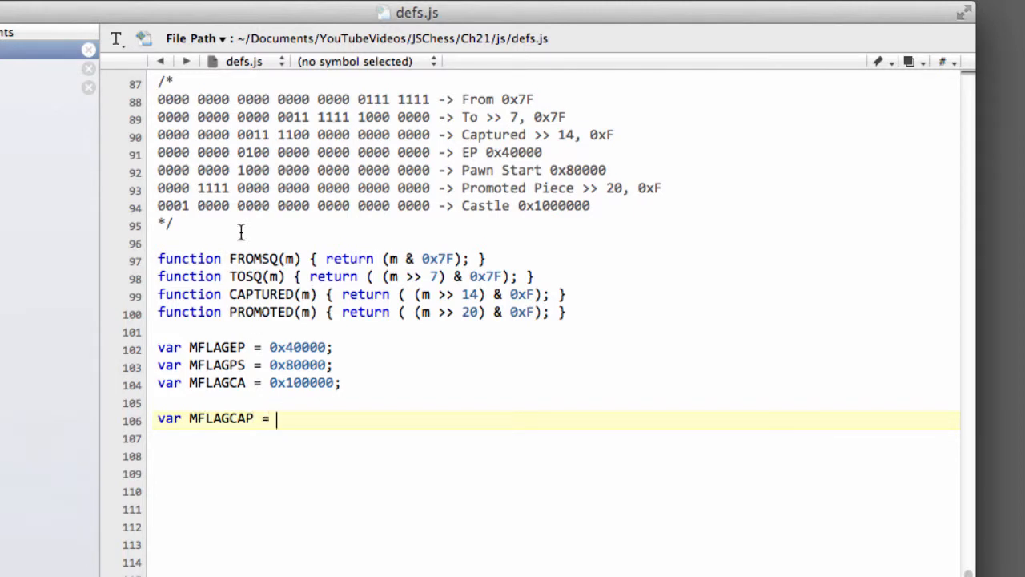
mouse_move(299, 229)
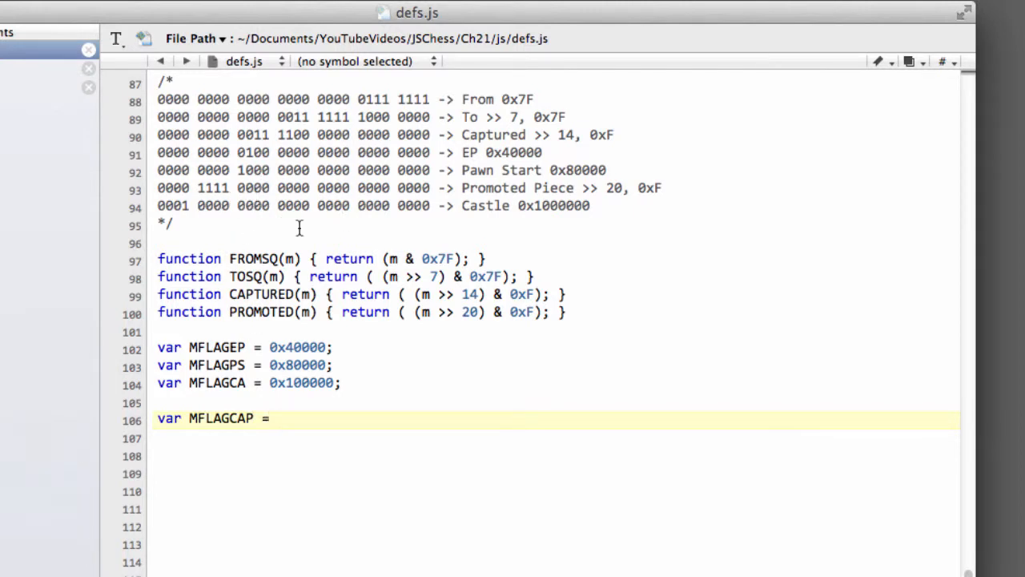
mouse_move(270, 188)
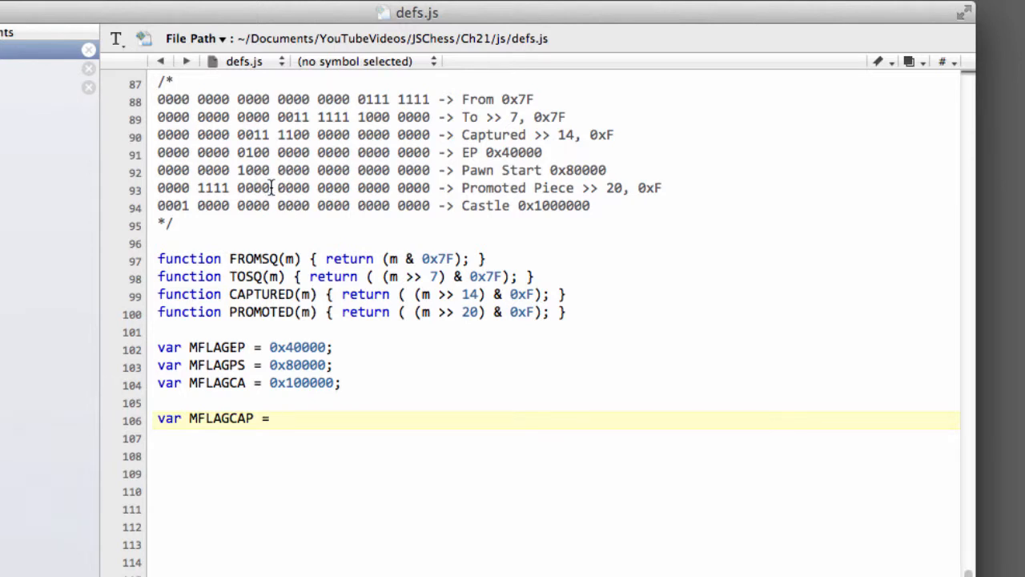
left_click(277, 418)
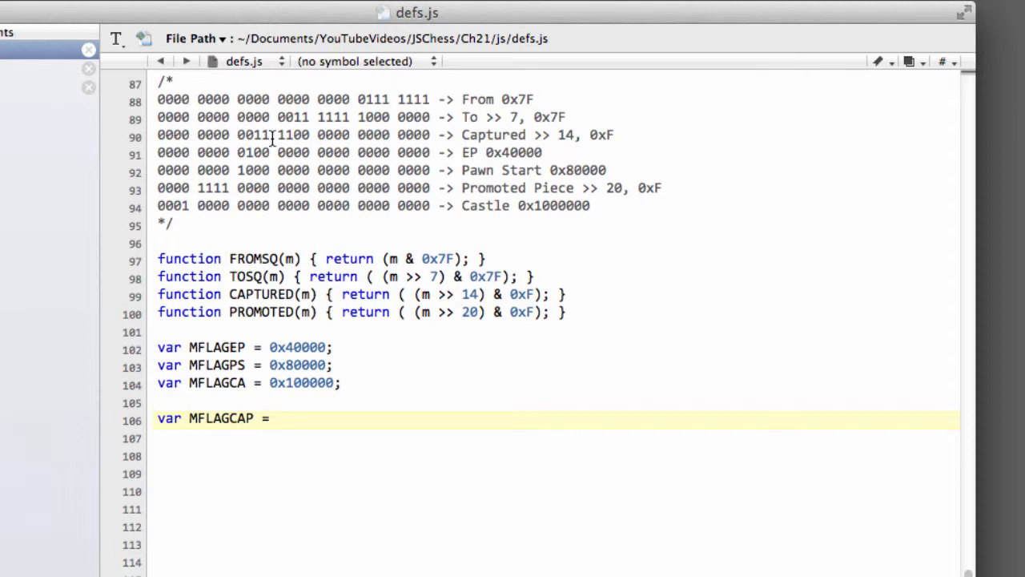
left_click(260, 135)
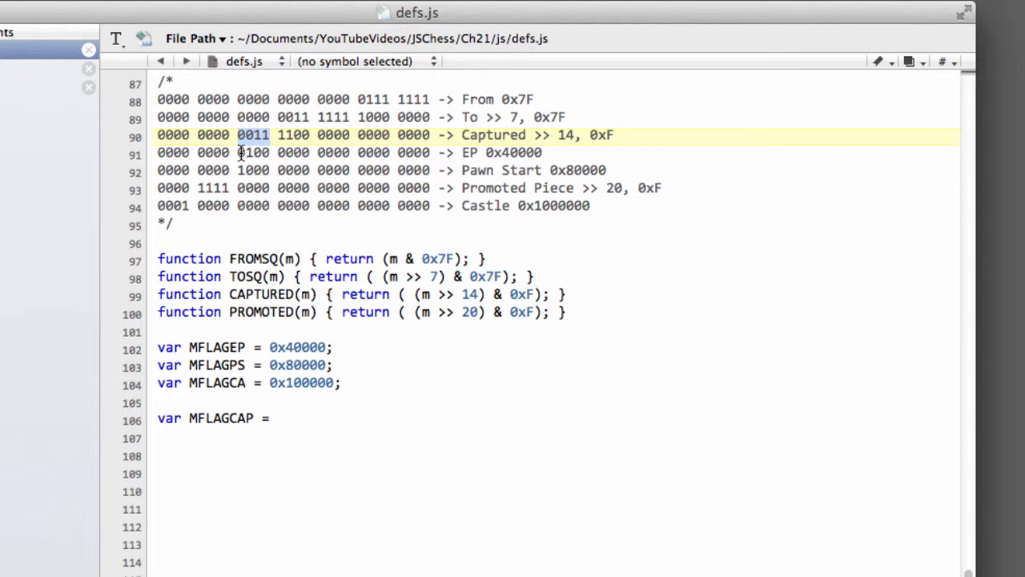
left_click(253, 152)
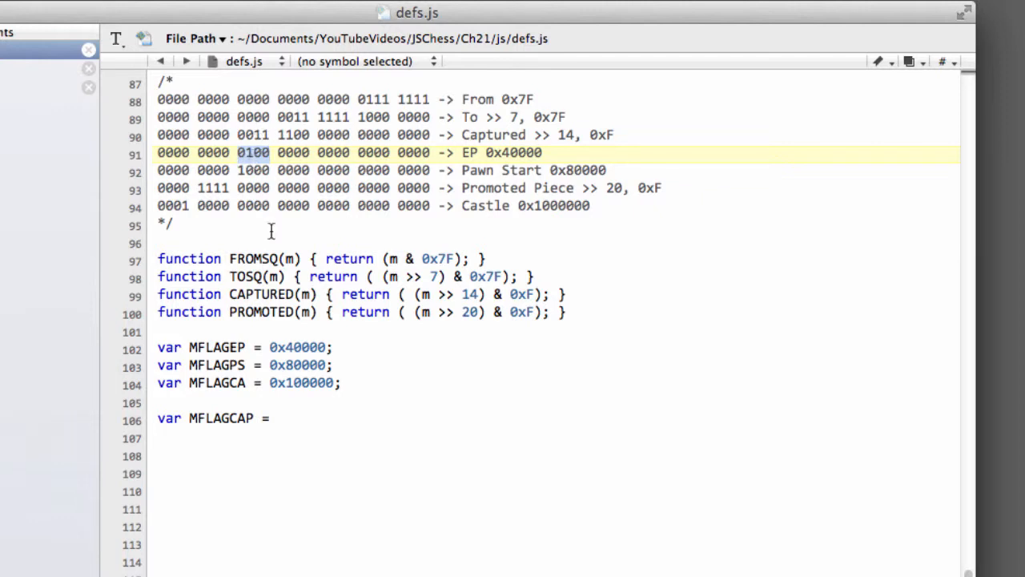
Complete MFLAGCAP with the value 0x7C000 and begin the next var line
left_click(276, 419)
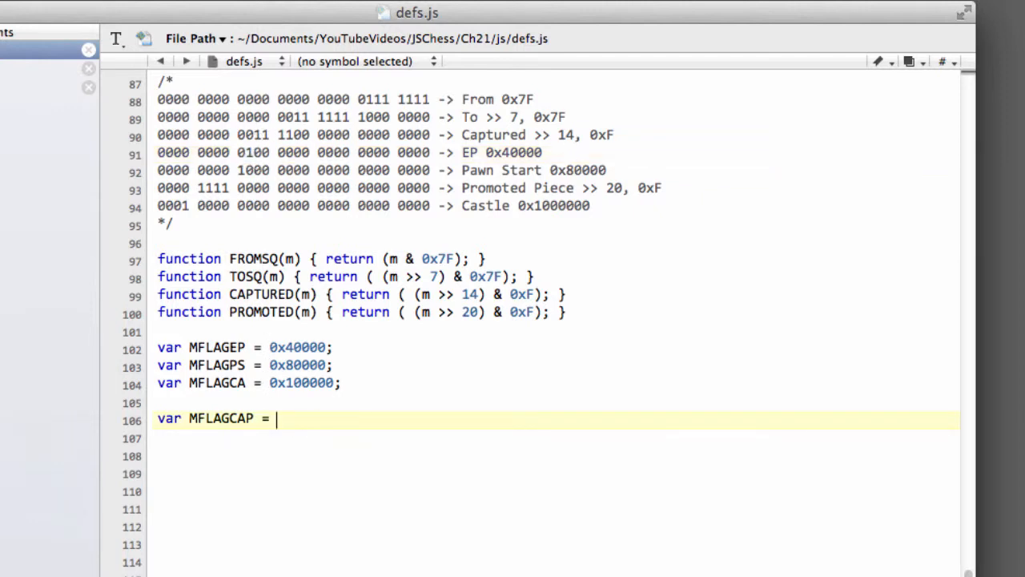
type("0x7")
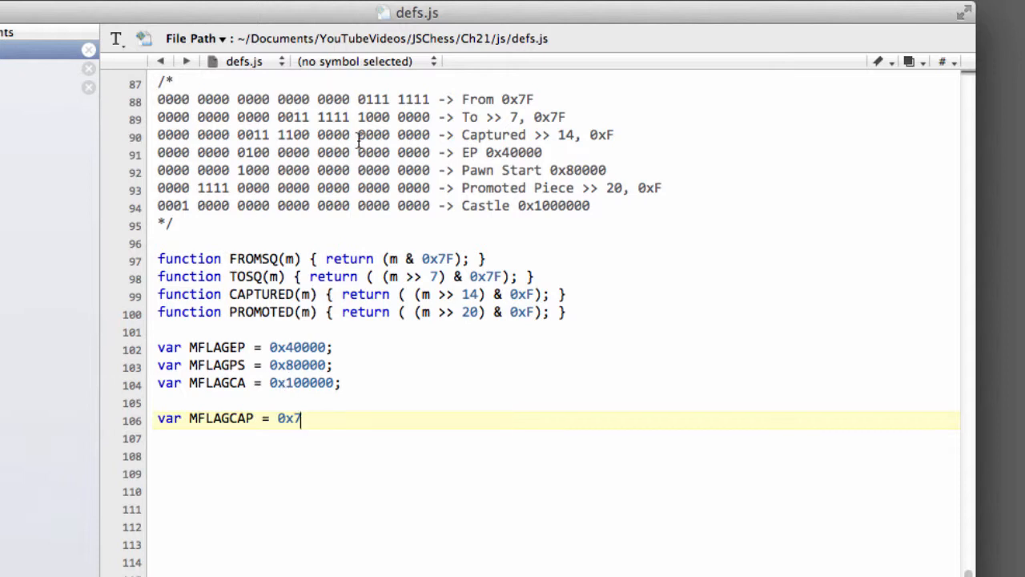
left_click(284, 135)
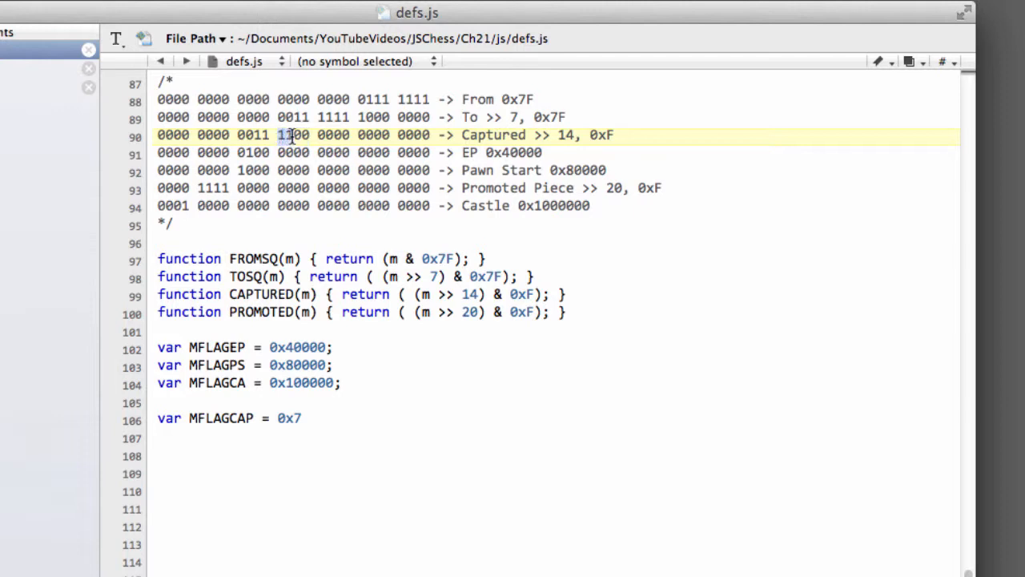
left_click(305, 417)
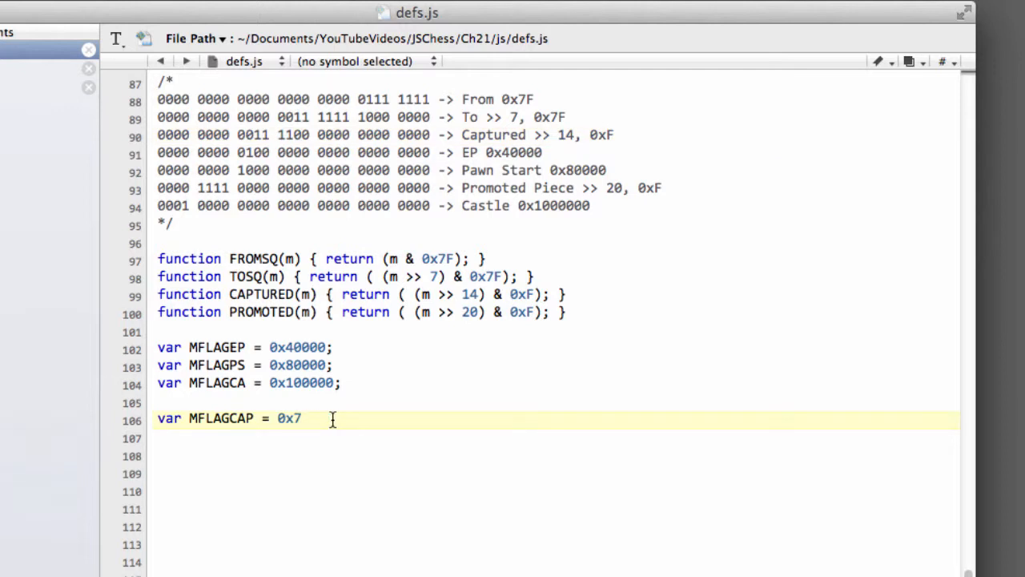
type("C")
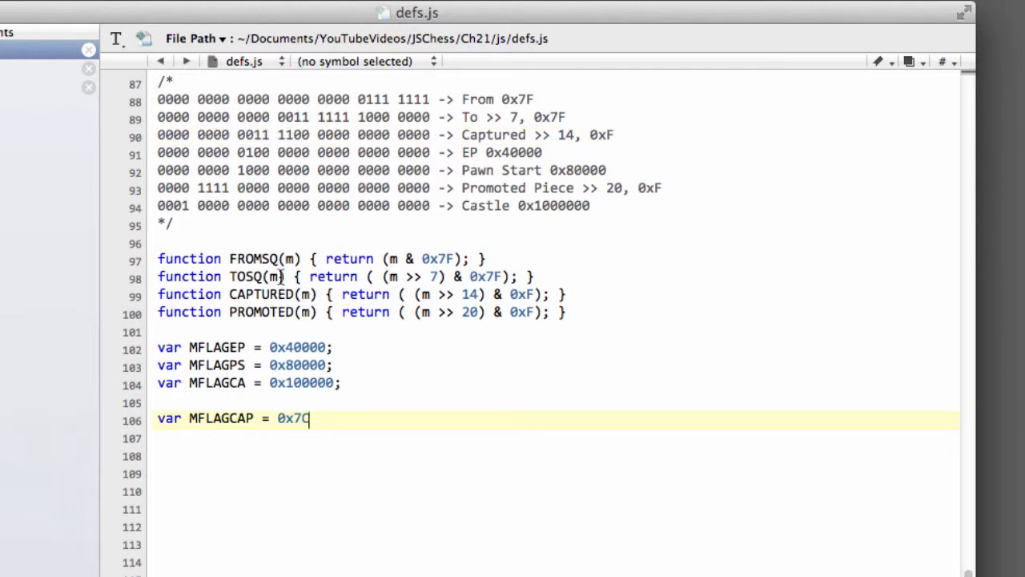
type("000;")
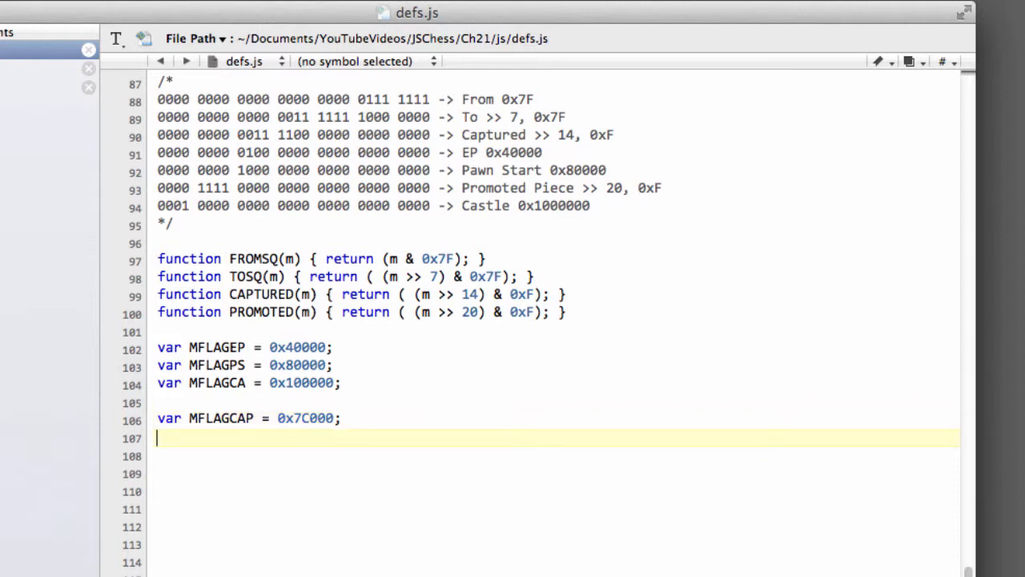
type("var")
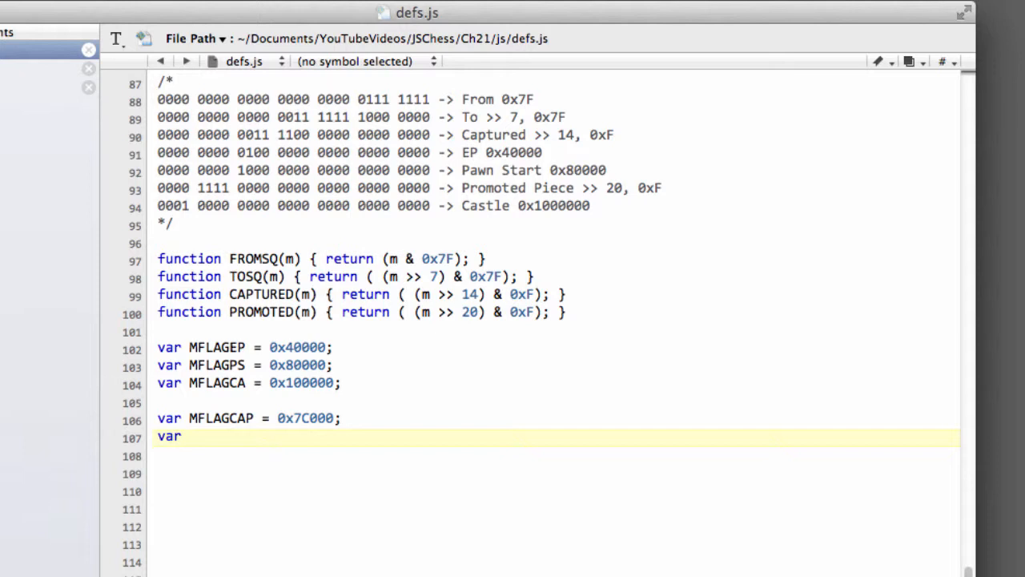
Add MFLAGPROM = 0xF00000; on the line after MFLAGCAP
type("MFLAGPROM")
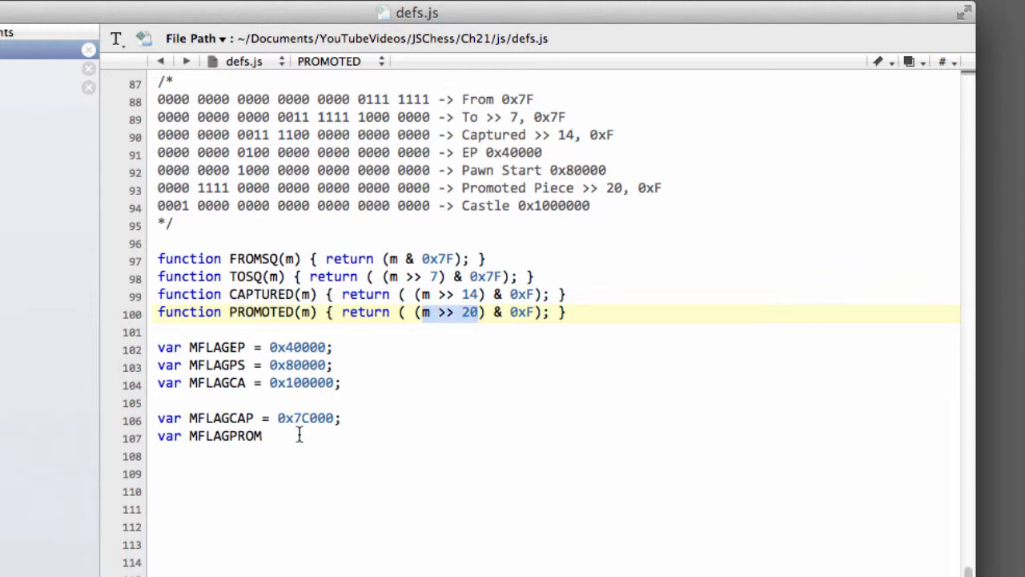
type("=")
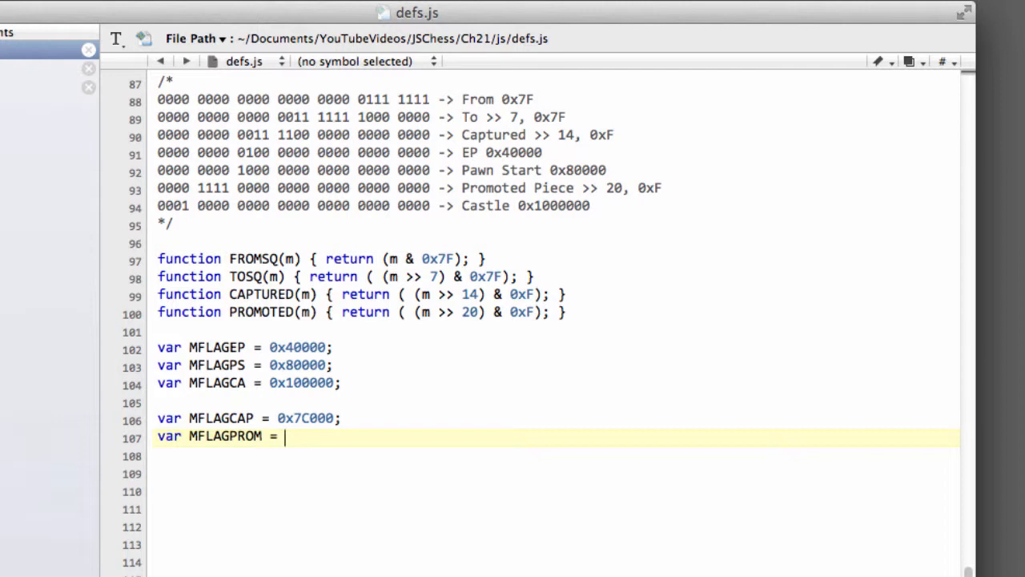
mouse_move(202, 215)
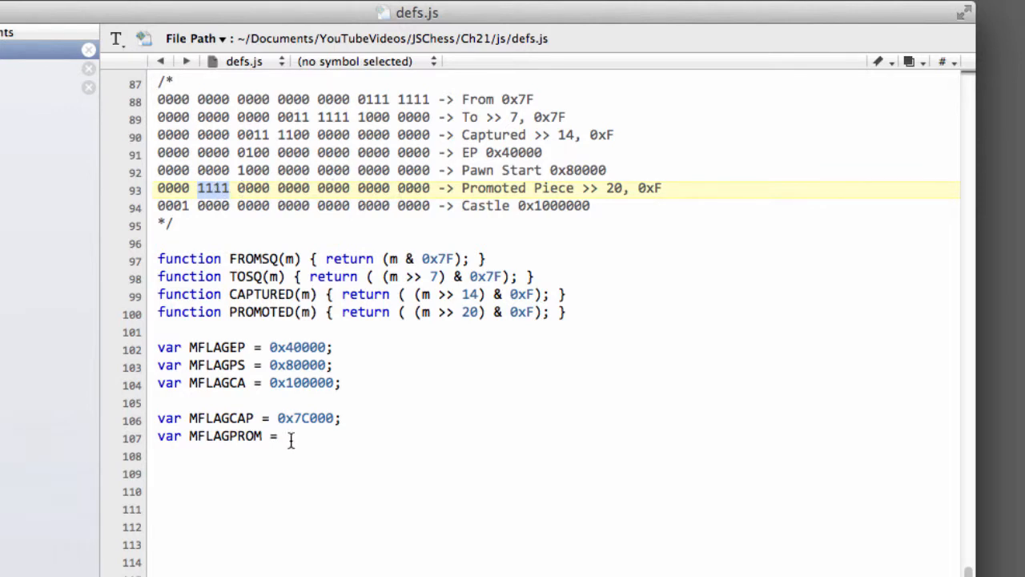
type("0x")
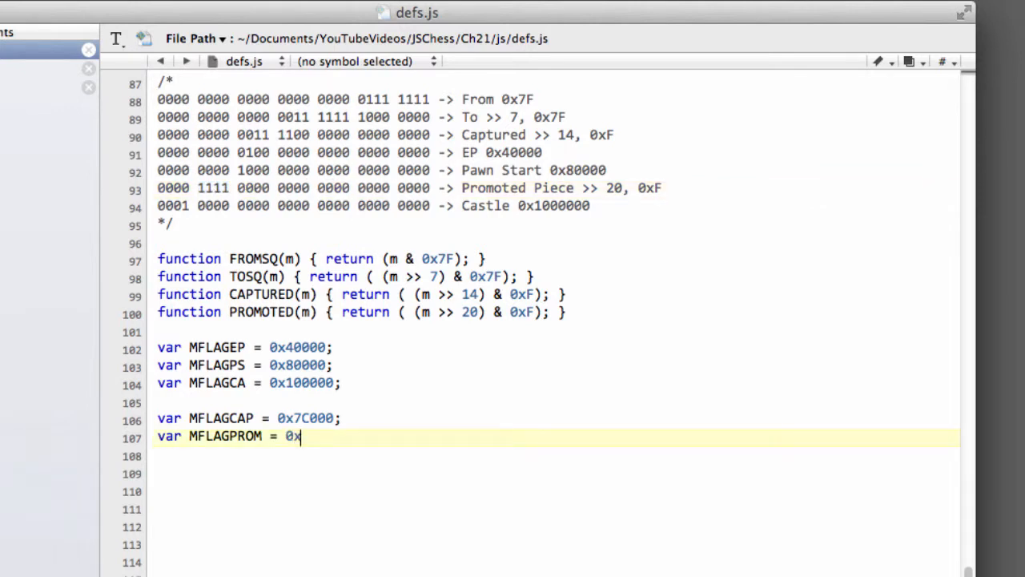
type("F0000")
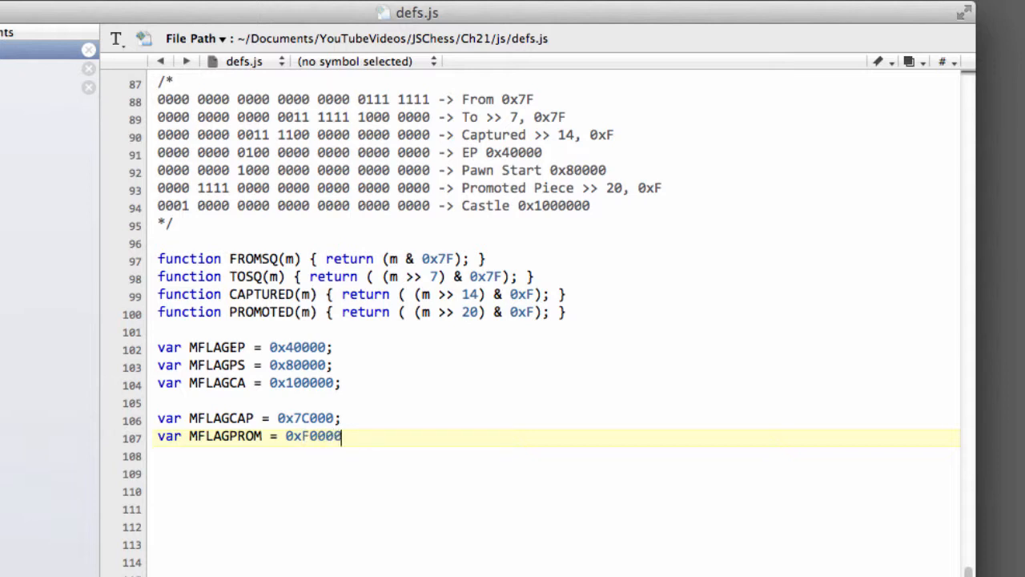
type("0;")
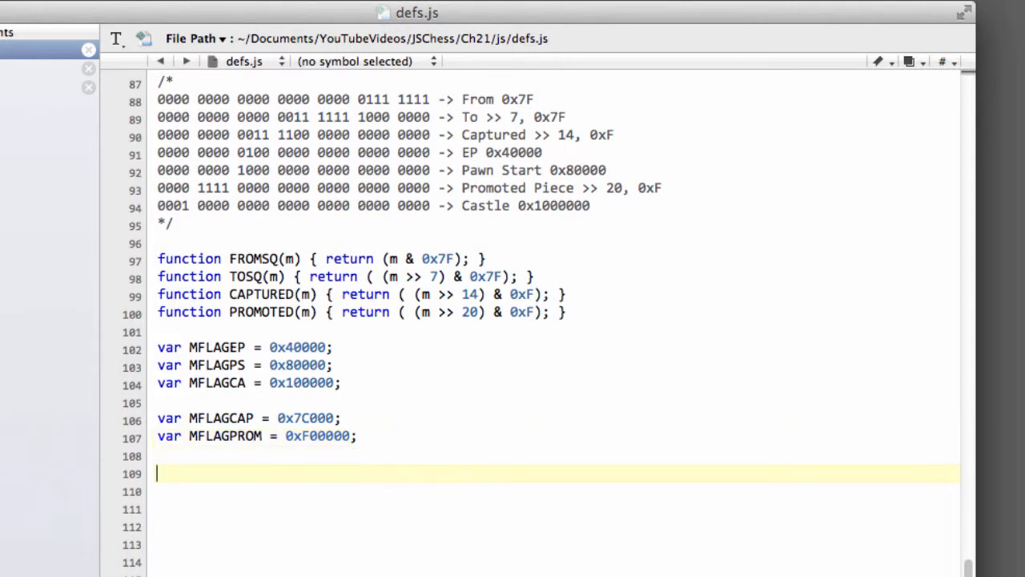
Add var NOMOVE = 0;, briefly view the empty movegen.js, then return to defs.js
type("var N")
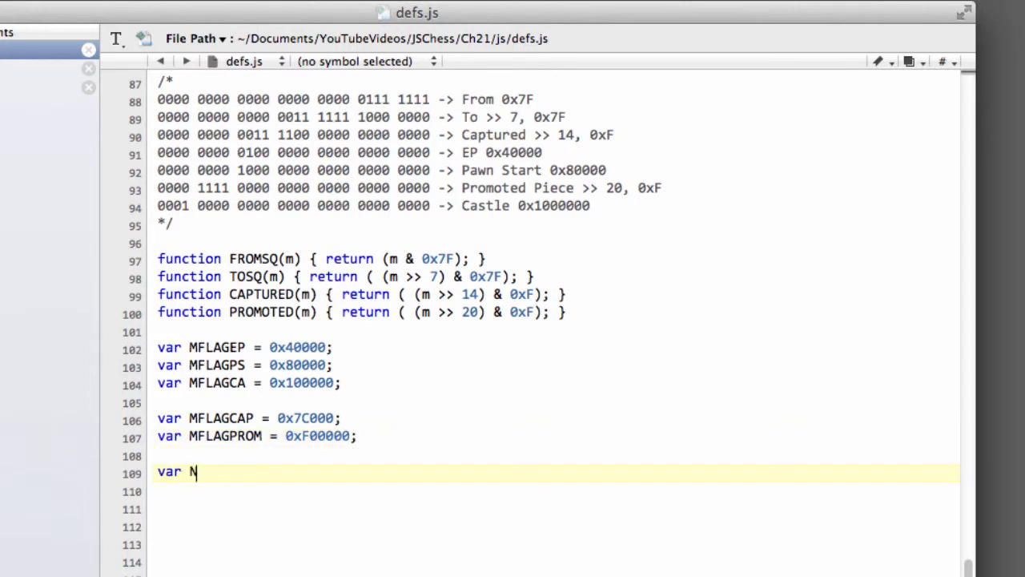
type("OMOVE = 0;")
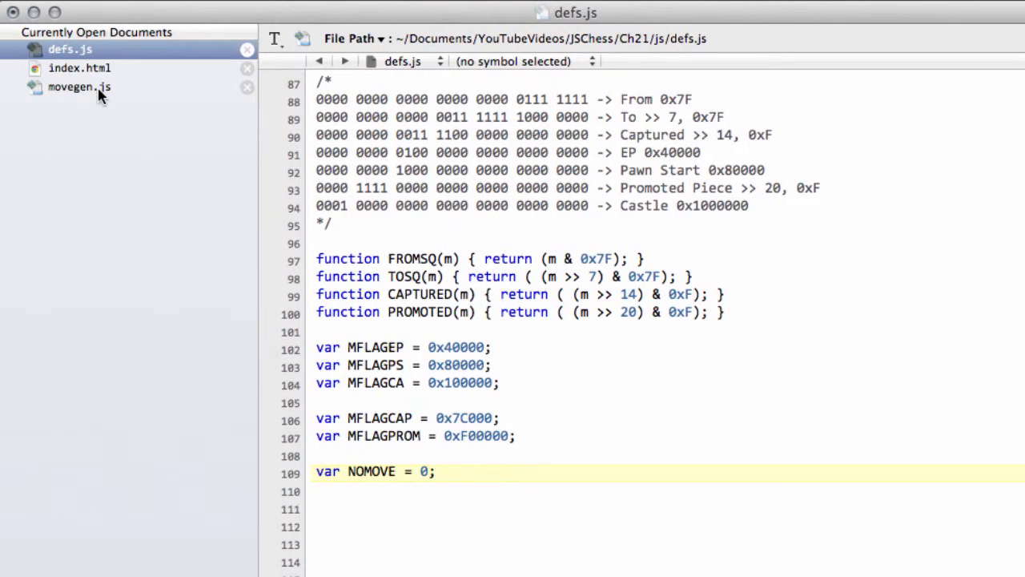
left_click(79, 86)
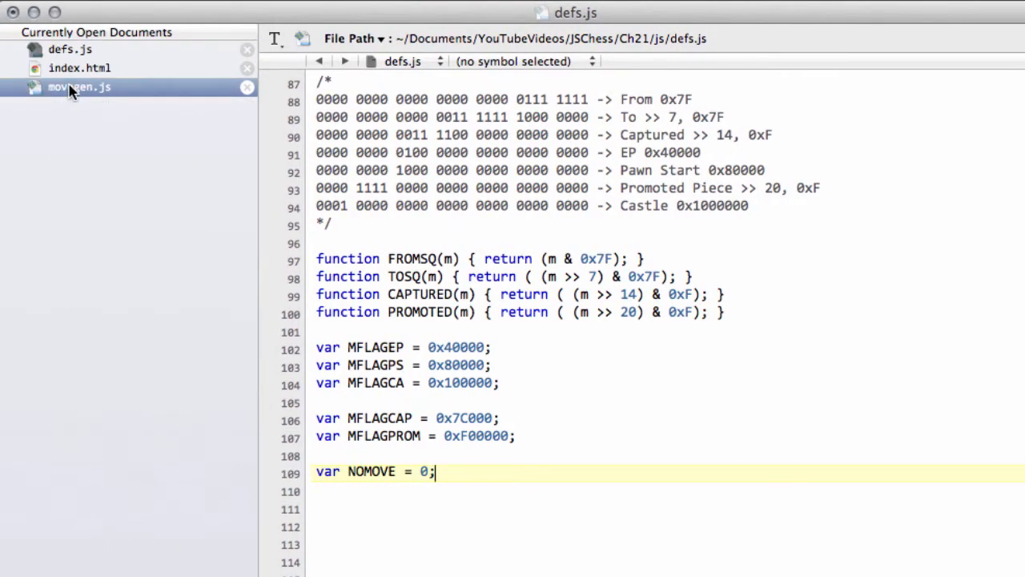
left_click(78, 86)
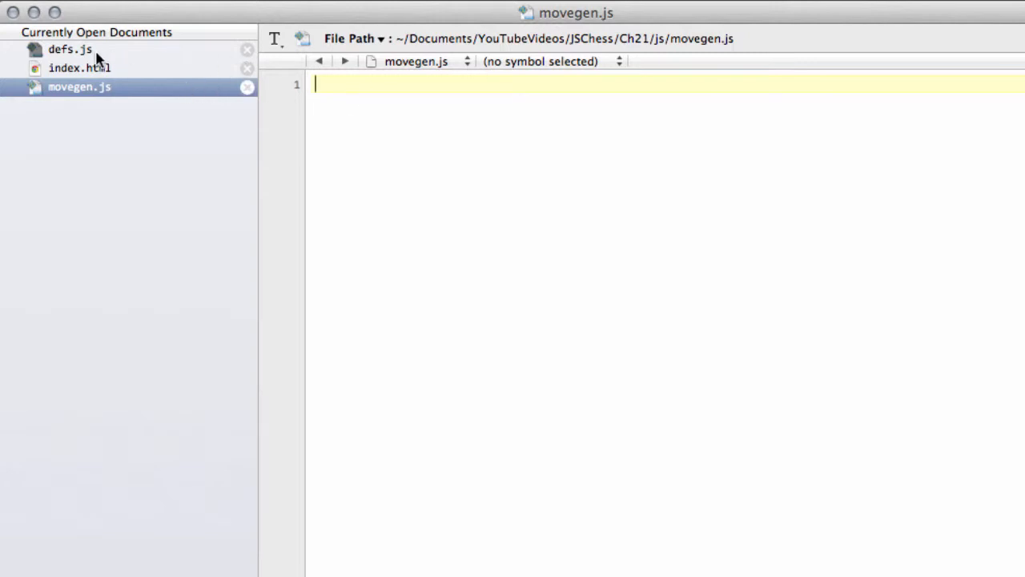
left_click(70, 49)
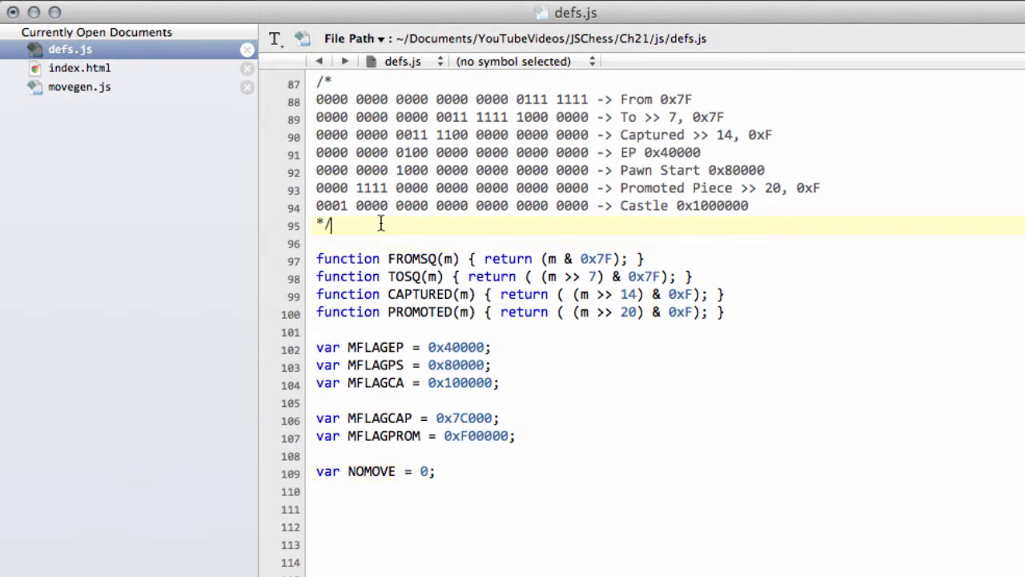
Type function MOVE(from, to, captured, promoted, flag) with an empty body above FROMSQ
key("enter")
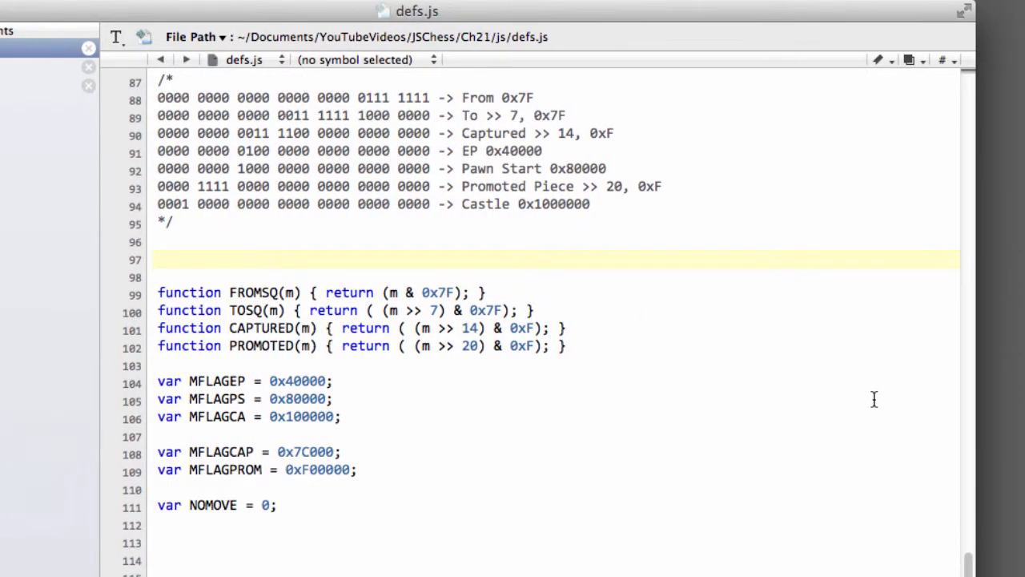
type("funt")
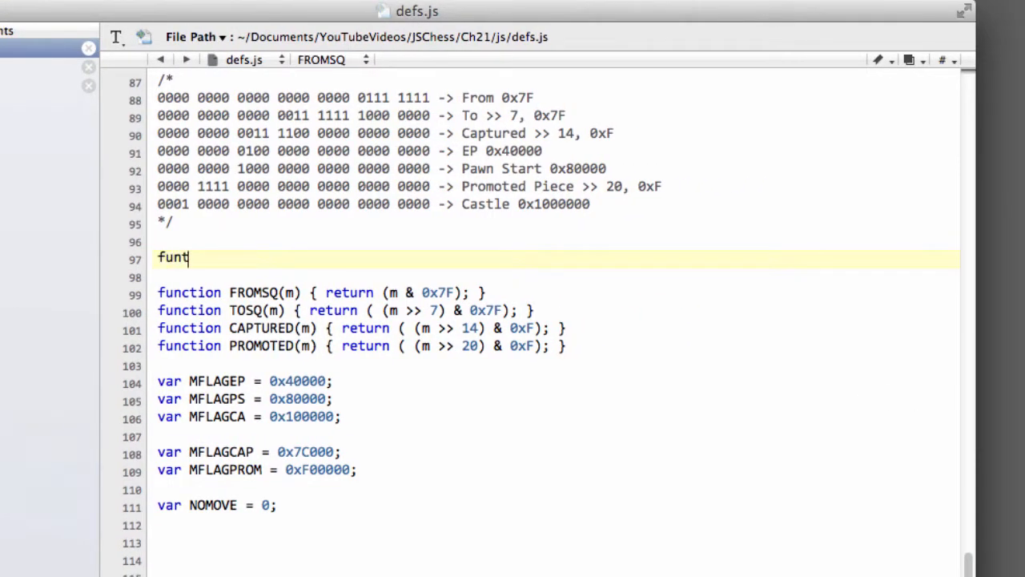
type("c")
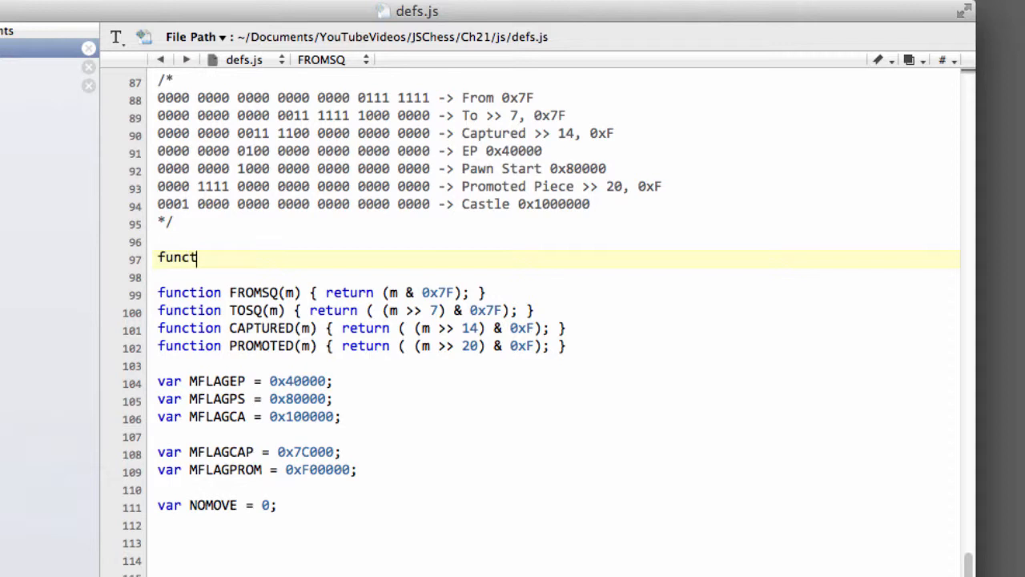
type("ion")
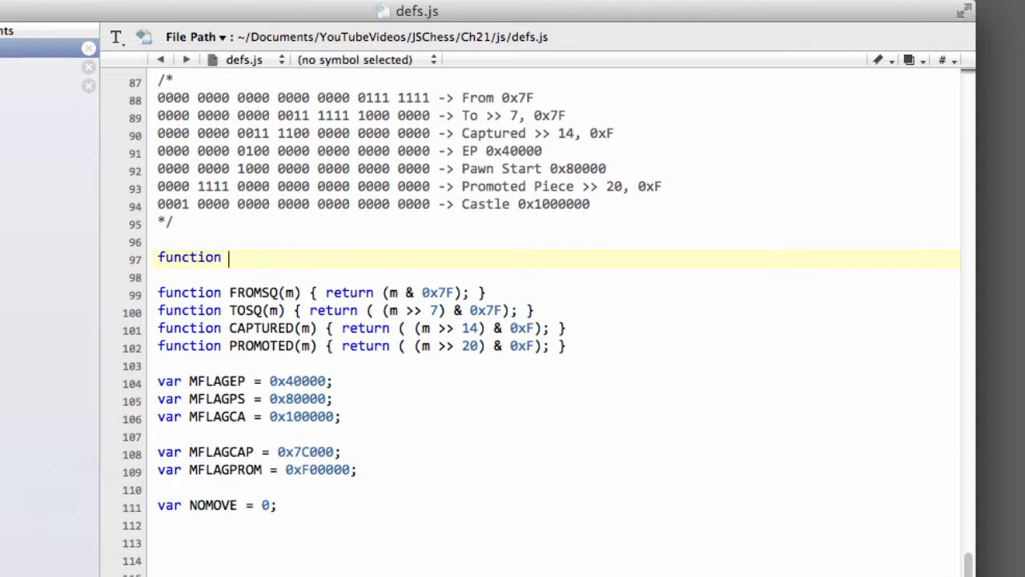
type("MOVE(")
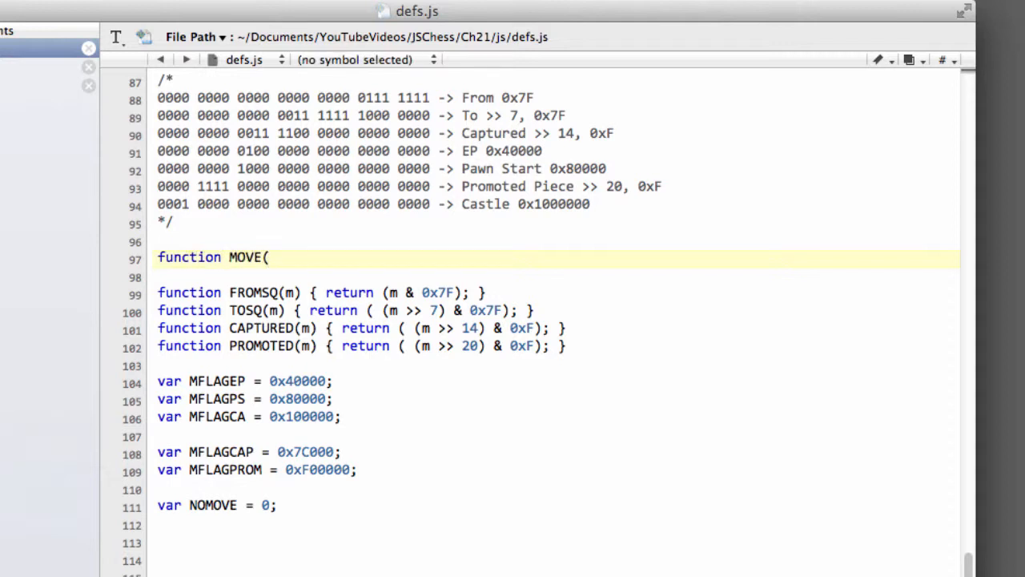
type("fr")
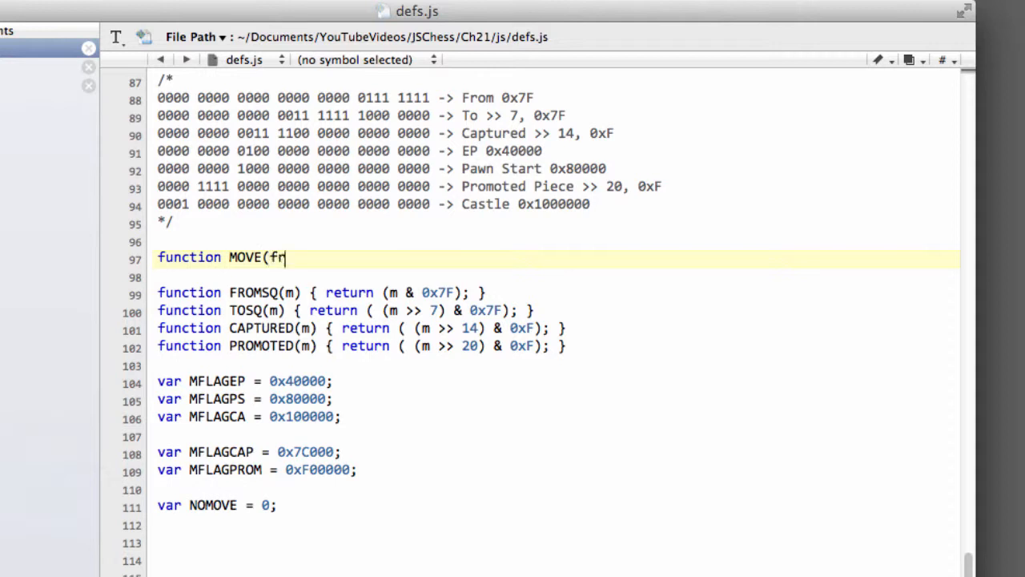
type("om, sq")
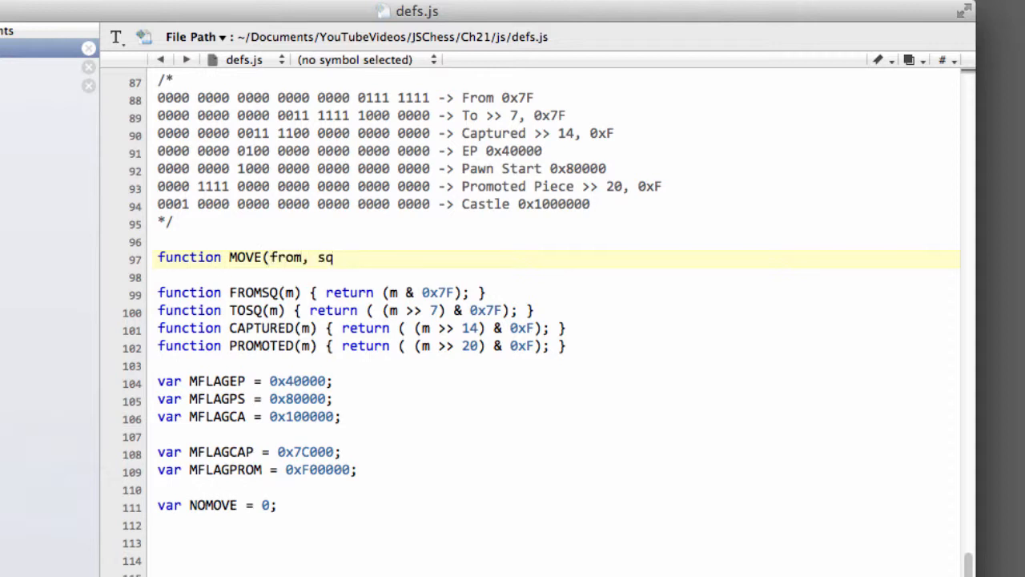
type("to,")
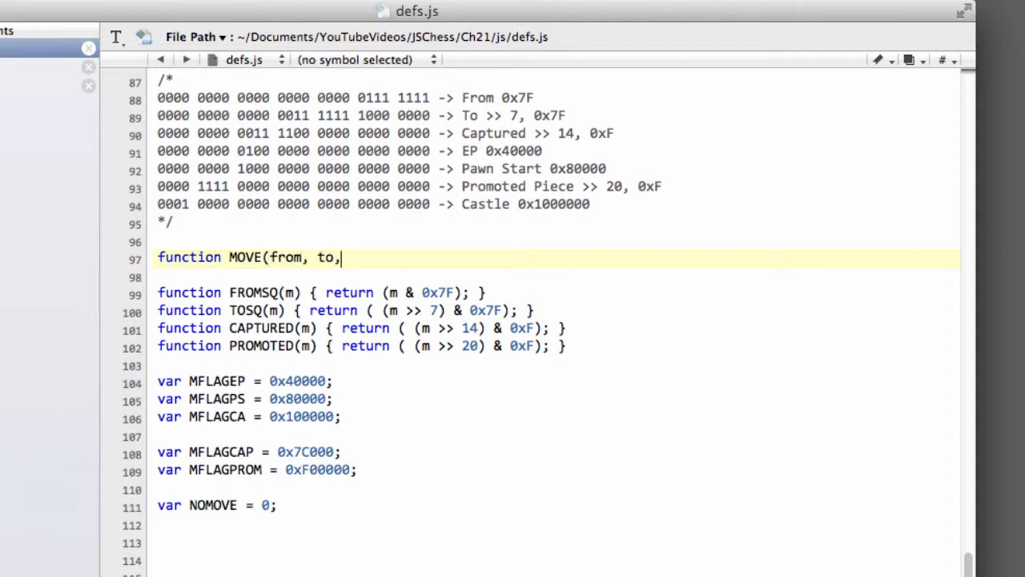
type("captured,")
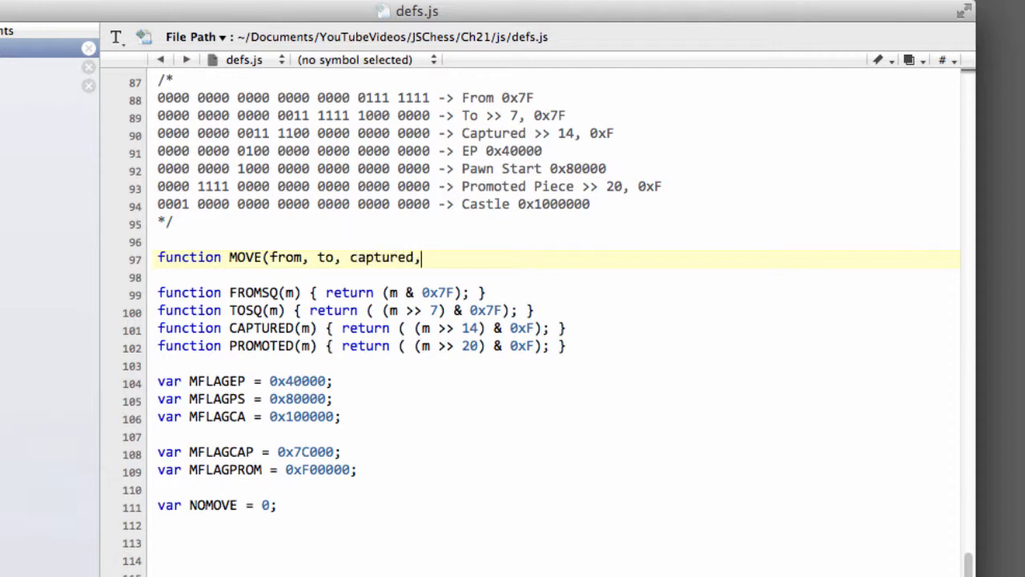
type("promoted")
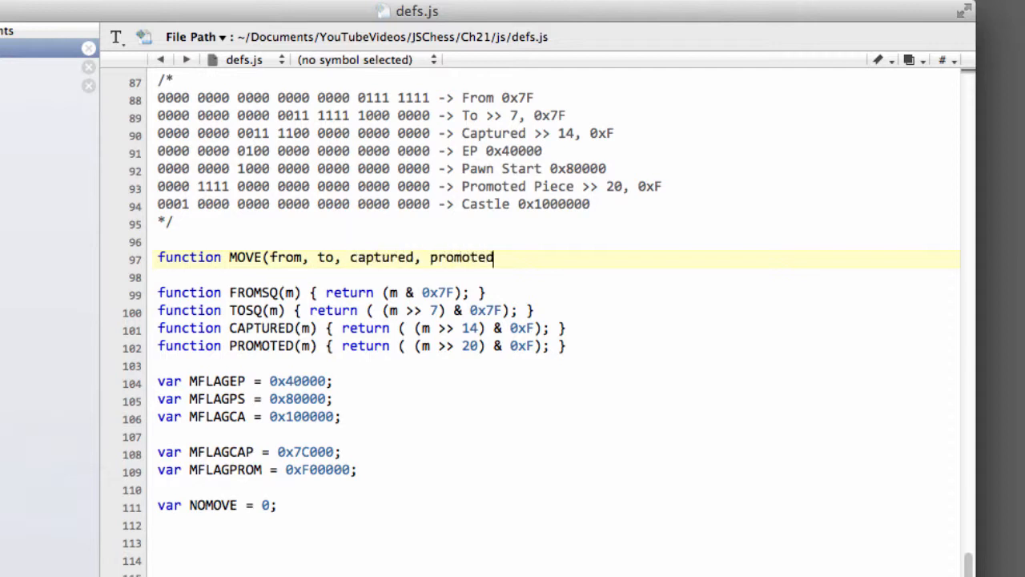
type(", fla")
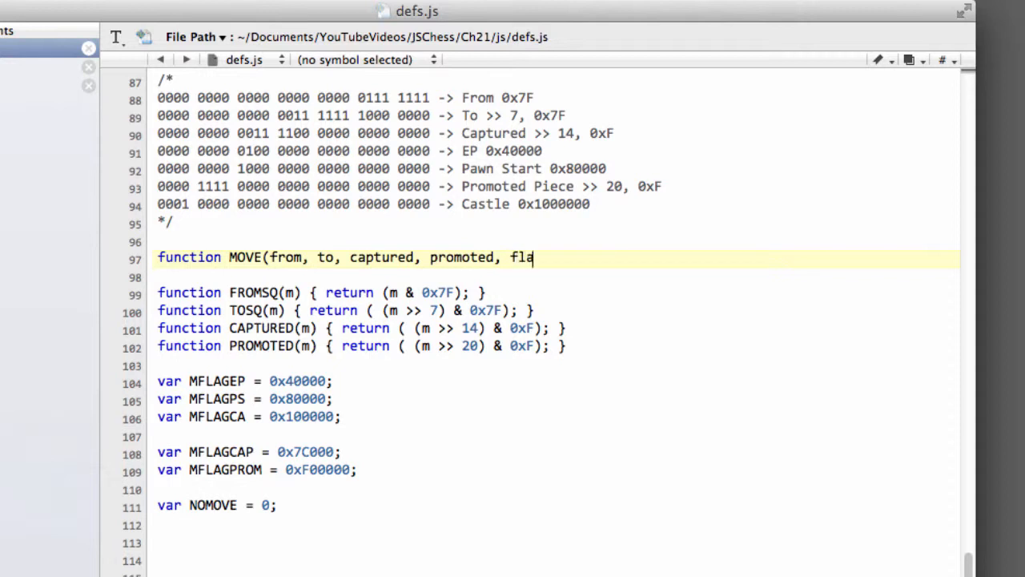
type("g) |")
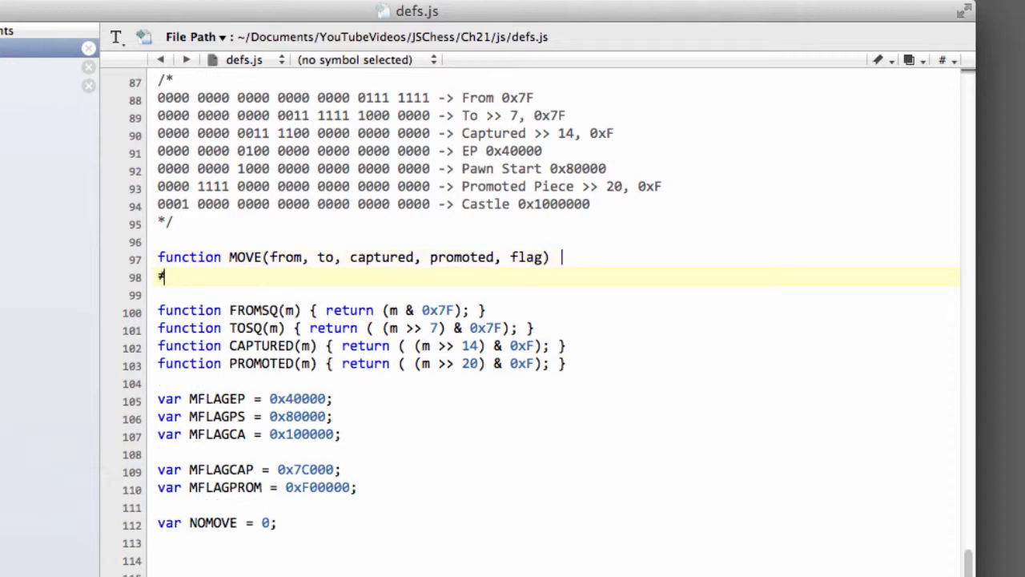
key("Backspace")
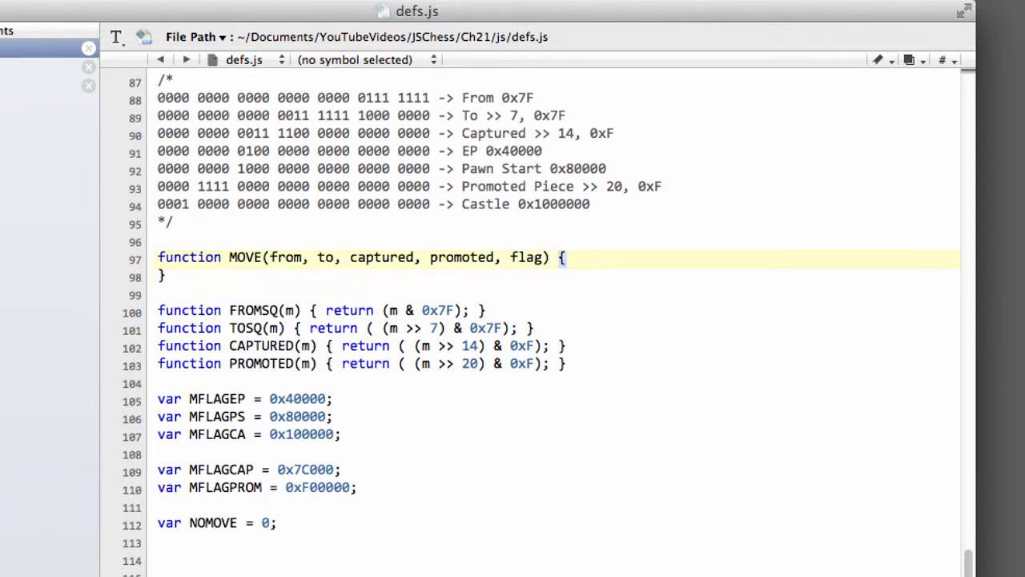
Begin the MOVE body with return (from | (to << 7)
left_click(212, 398)
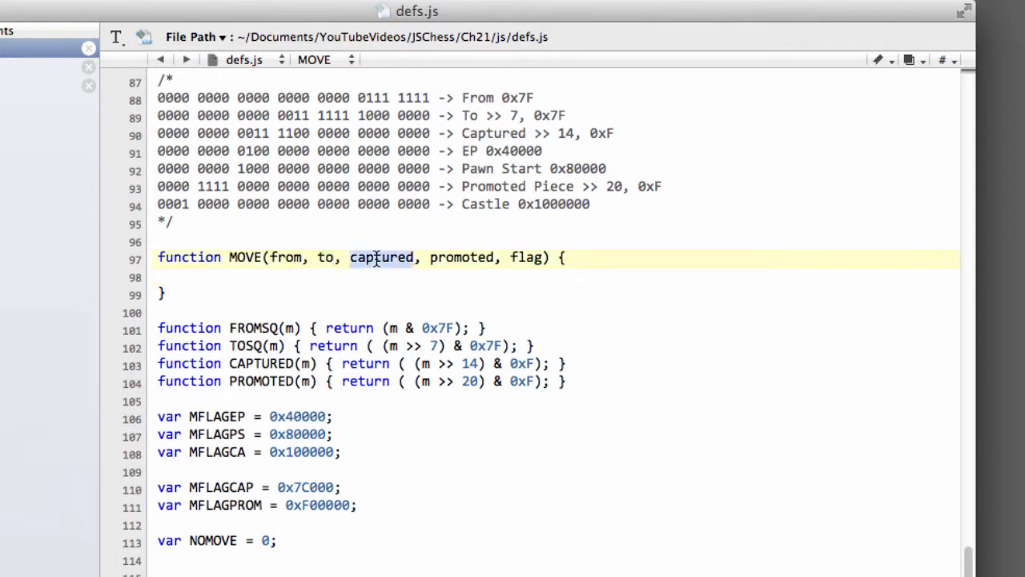
left_click(340, 277)
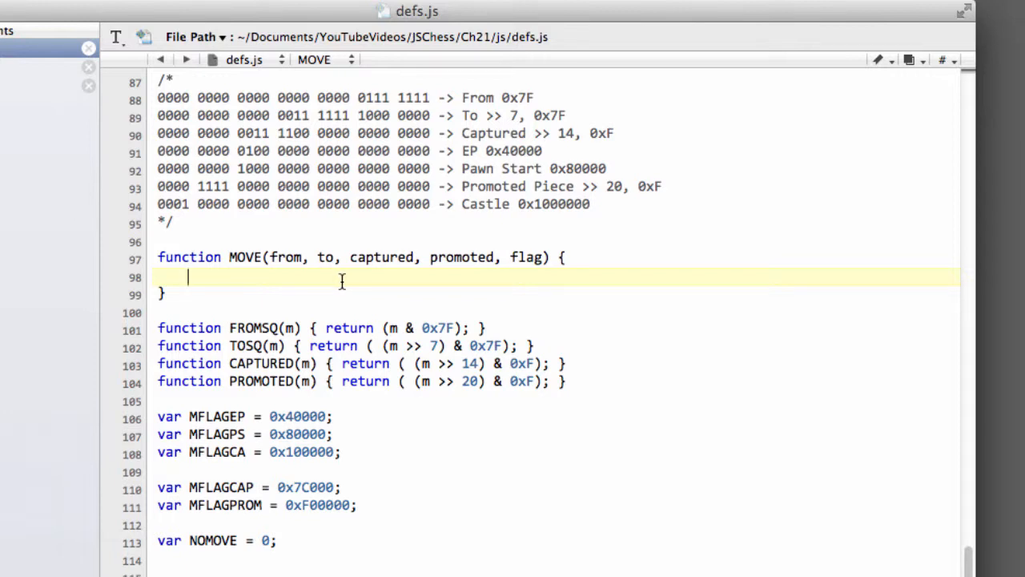
mouse_move(382, 283)
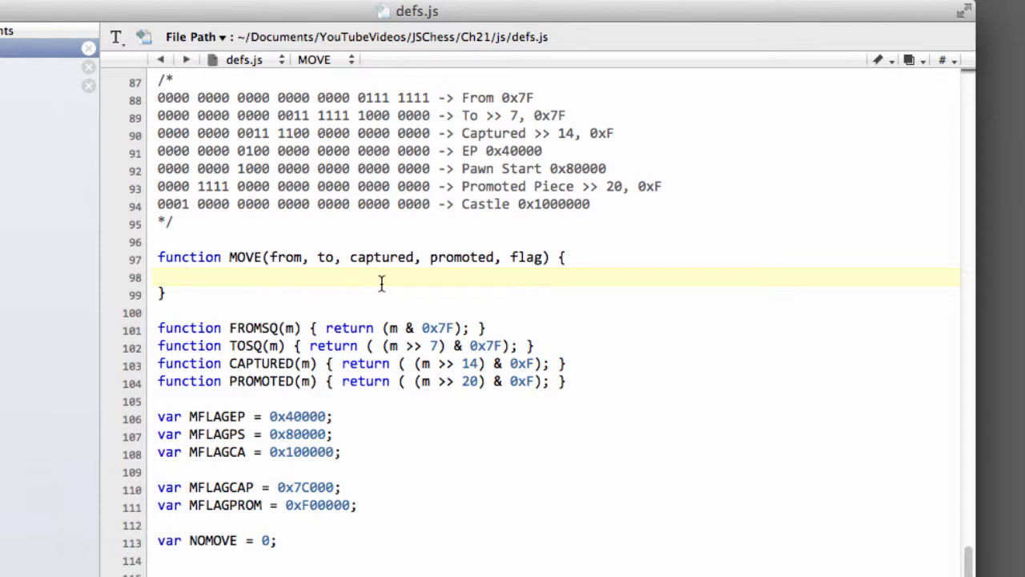
type("return")
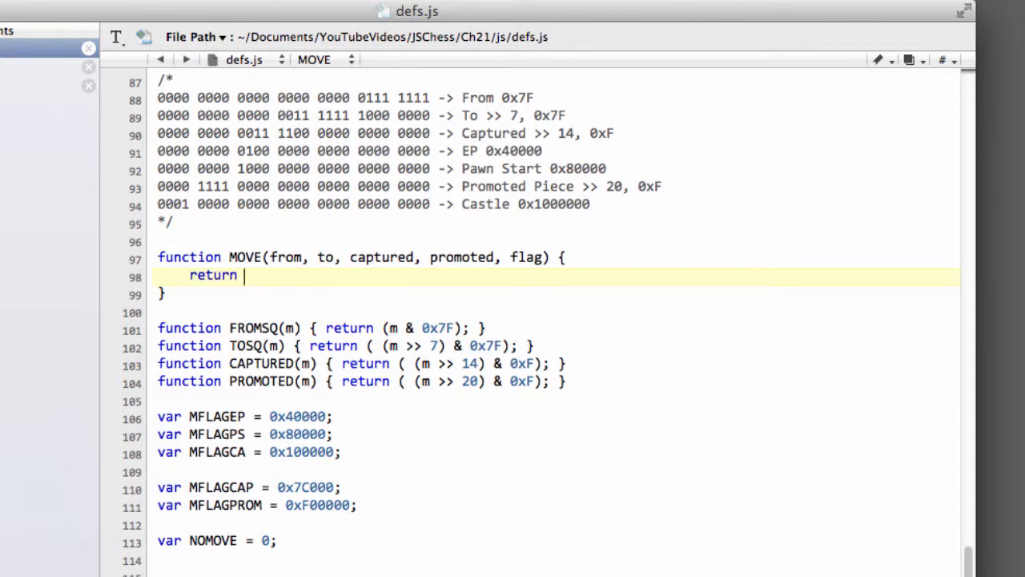
type("(from")
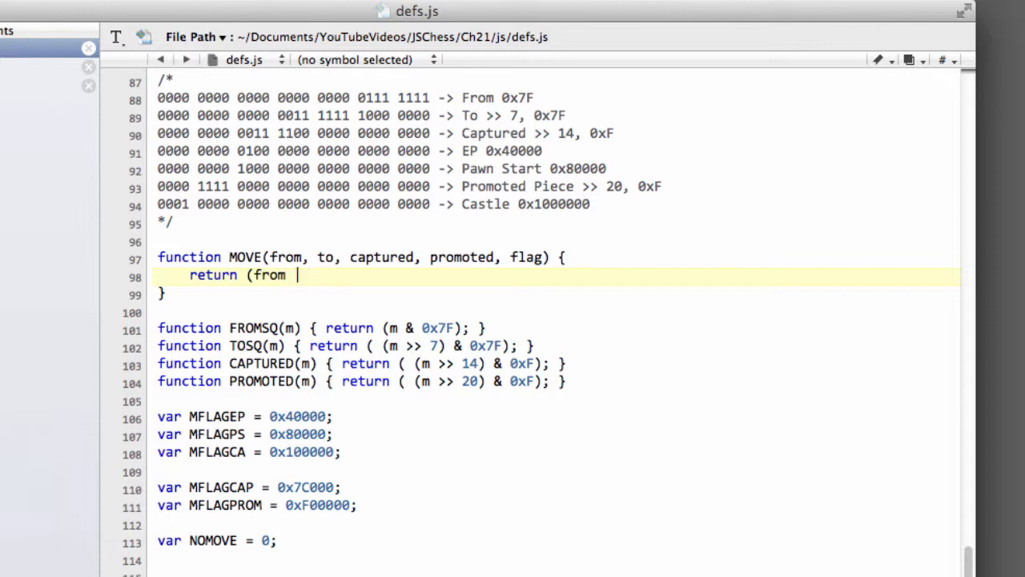
type("| (to")
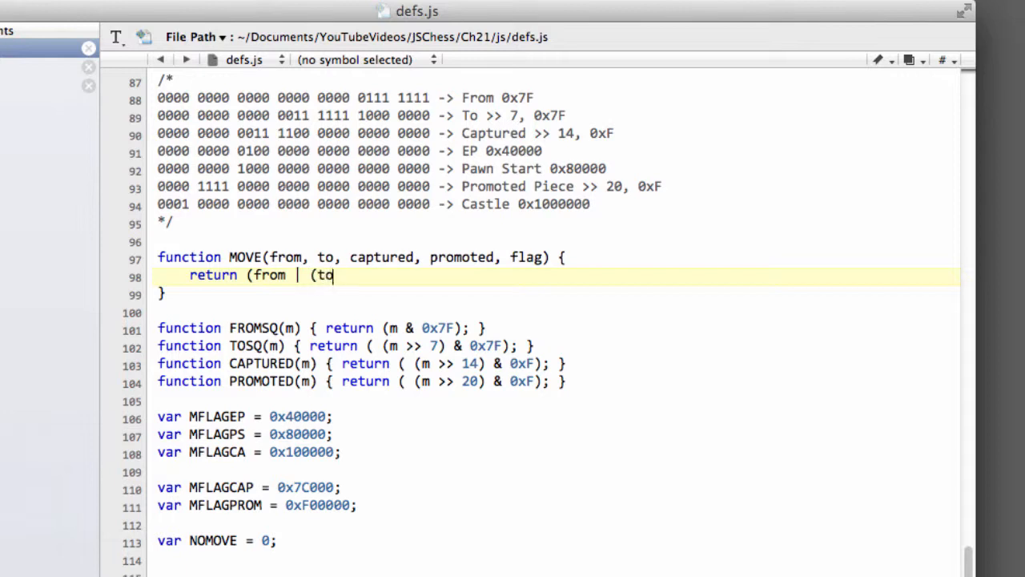
type("<< 7")
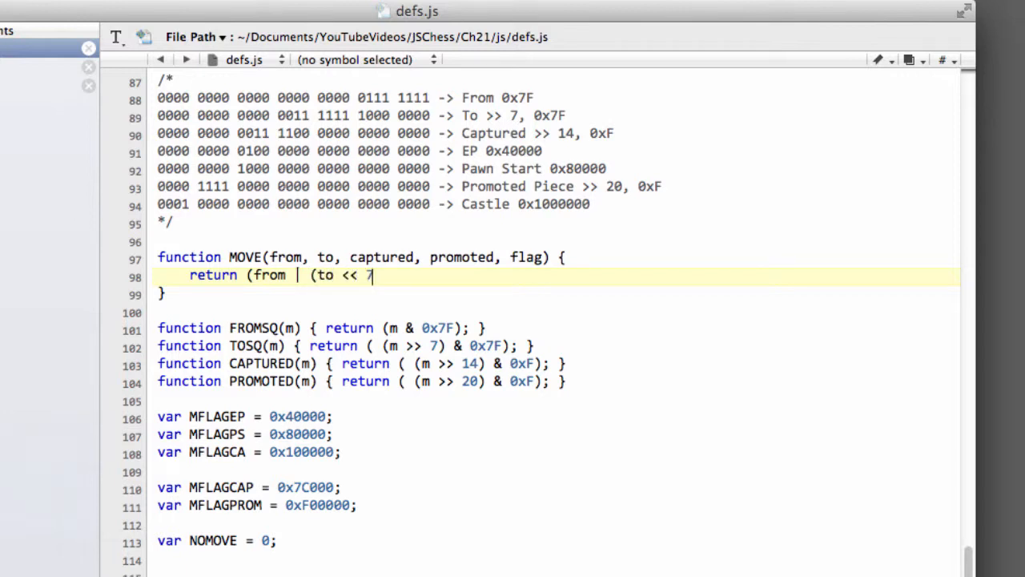
type(") |")
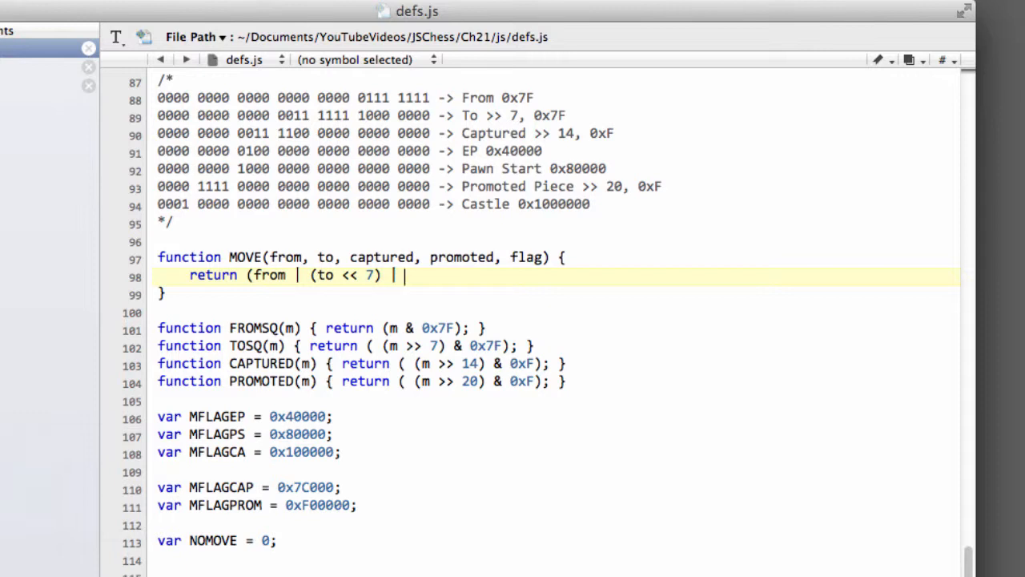
Finish the return expression with (captured << 14), (promoted << 20) and flag
type("(cap")
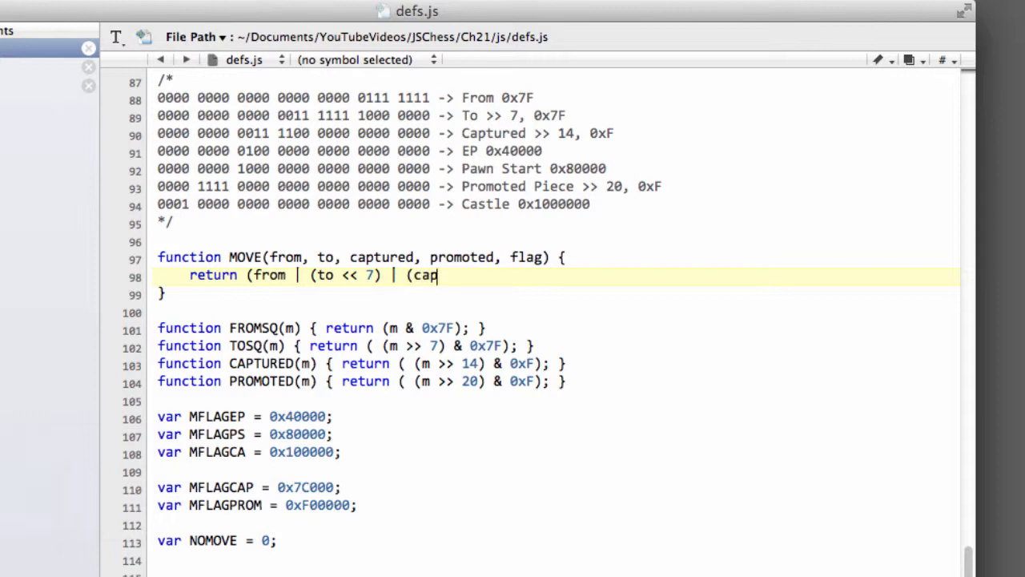
type("tured")
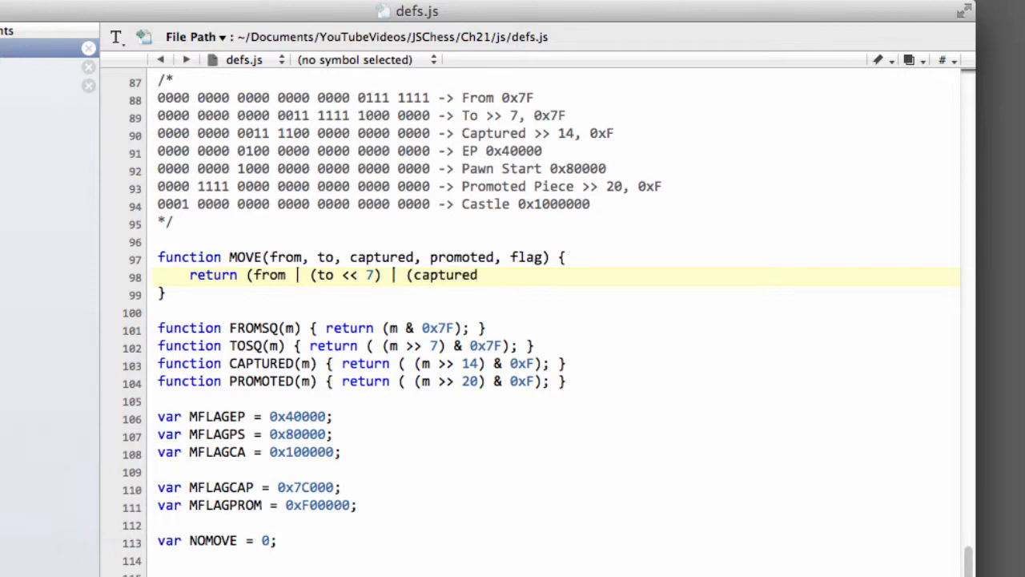
type("<< 1")
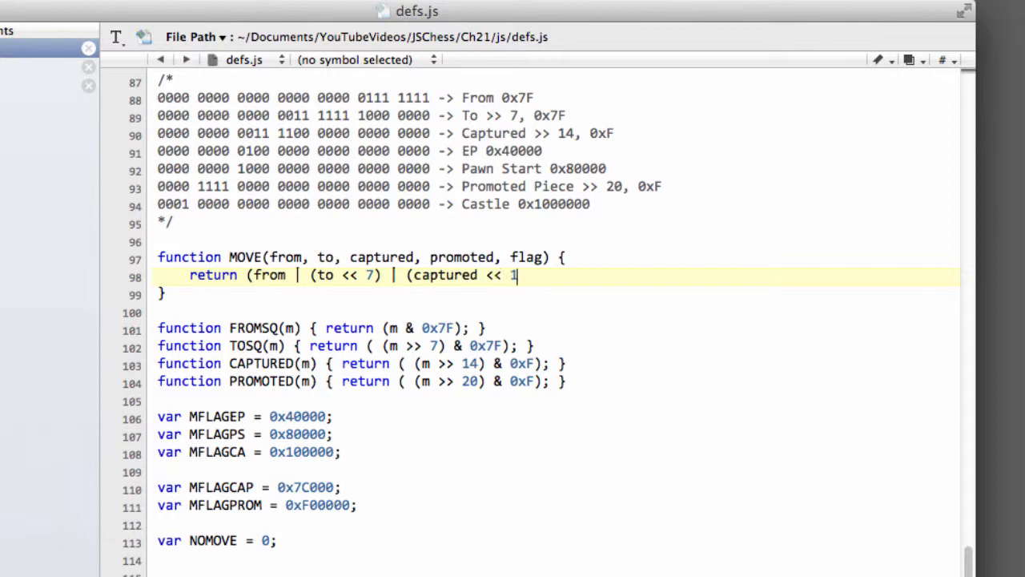
type("4) | (")
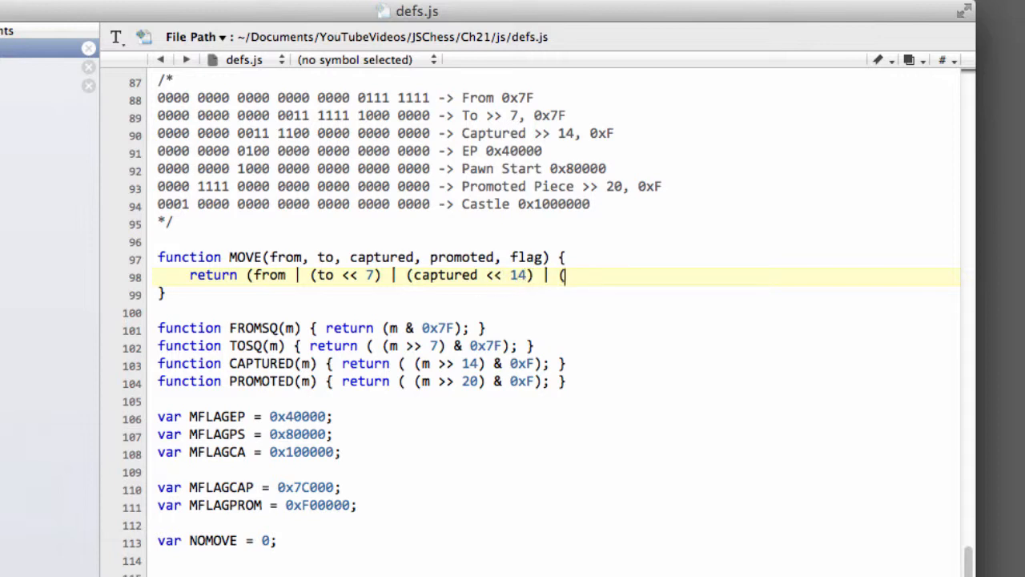
type("promoted <<")
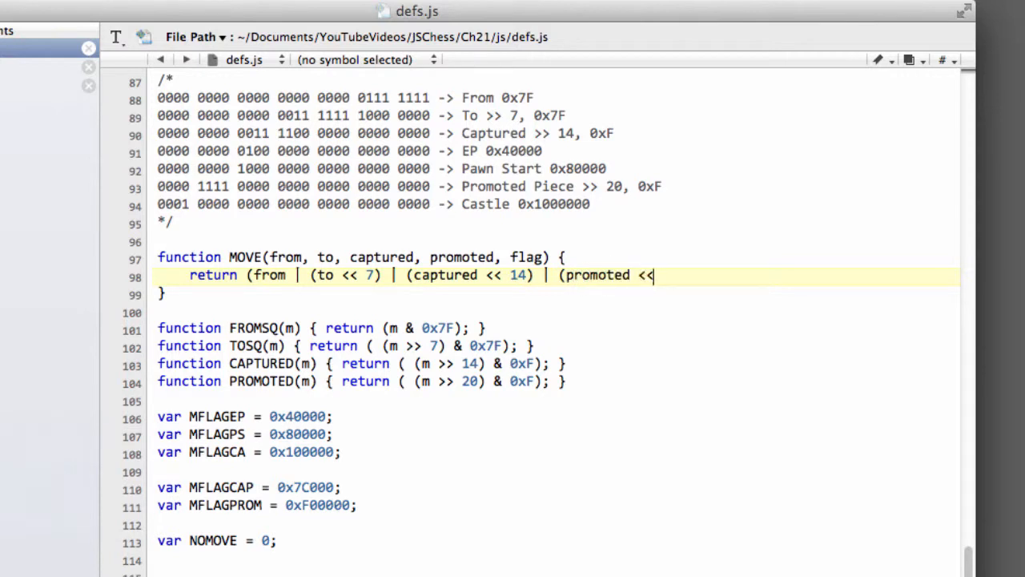
type("20) | fla")
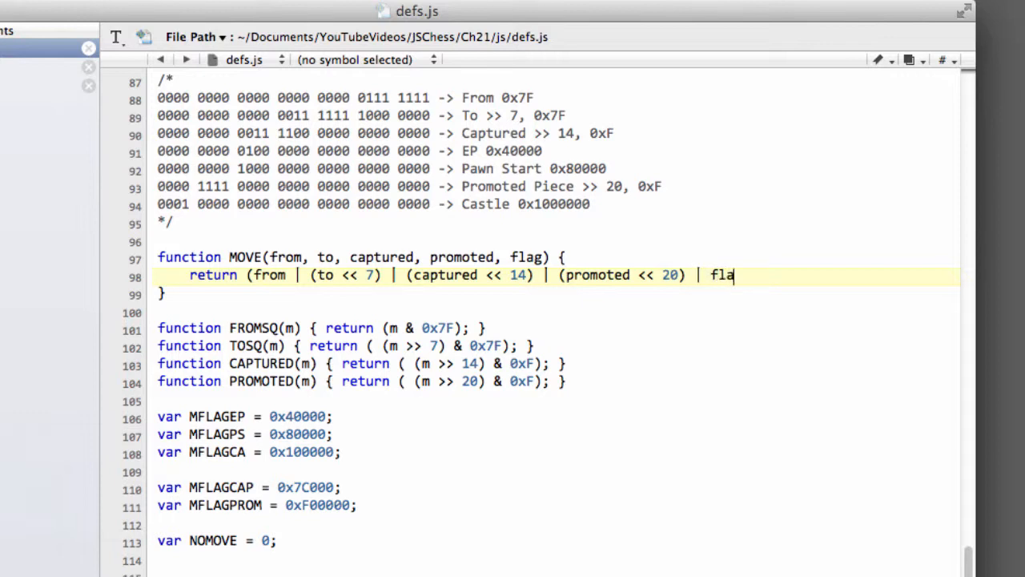
type("g);")
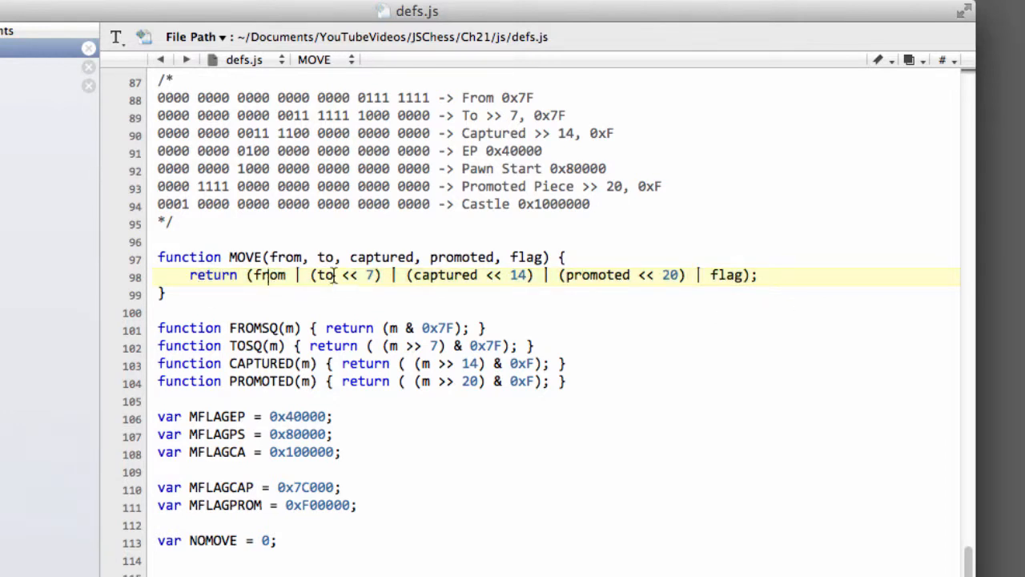
left_click(168, 97)
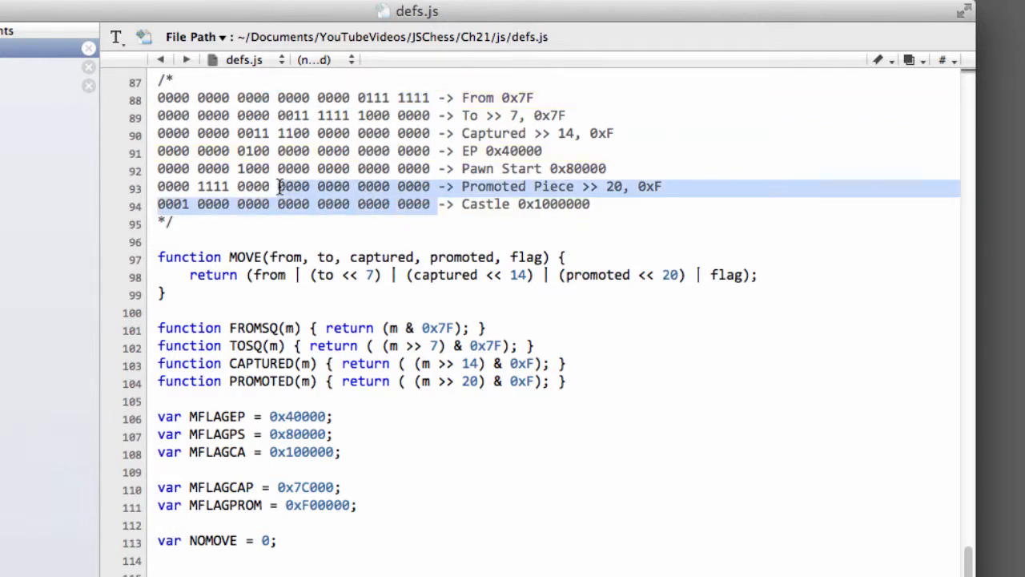
left_click(200, 168)
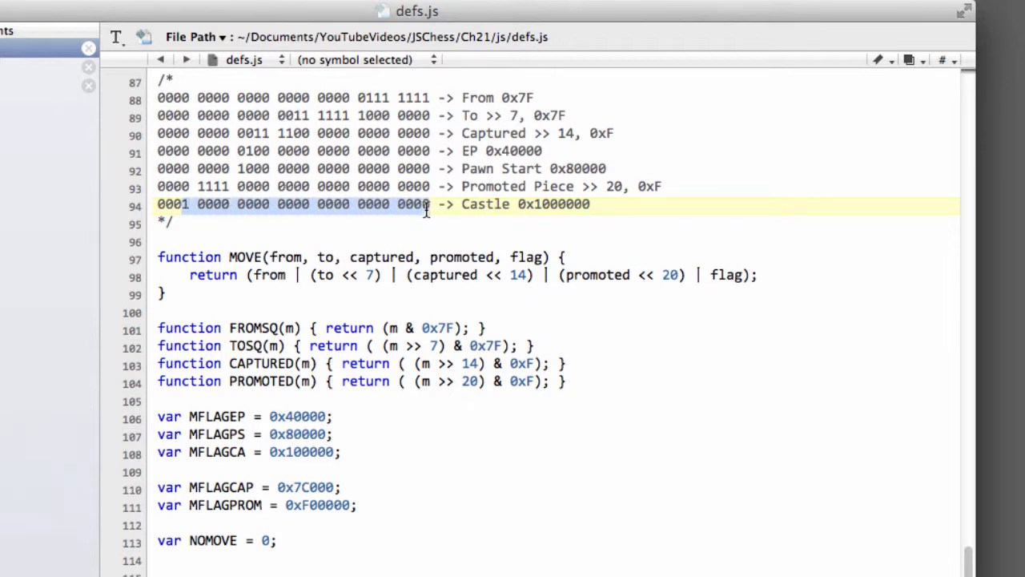
mouse_move(411, 78)
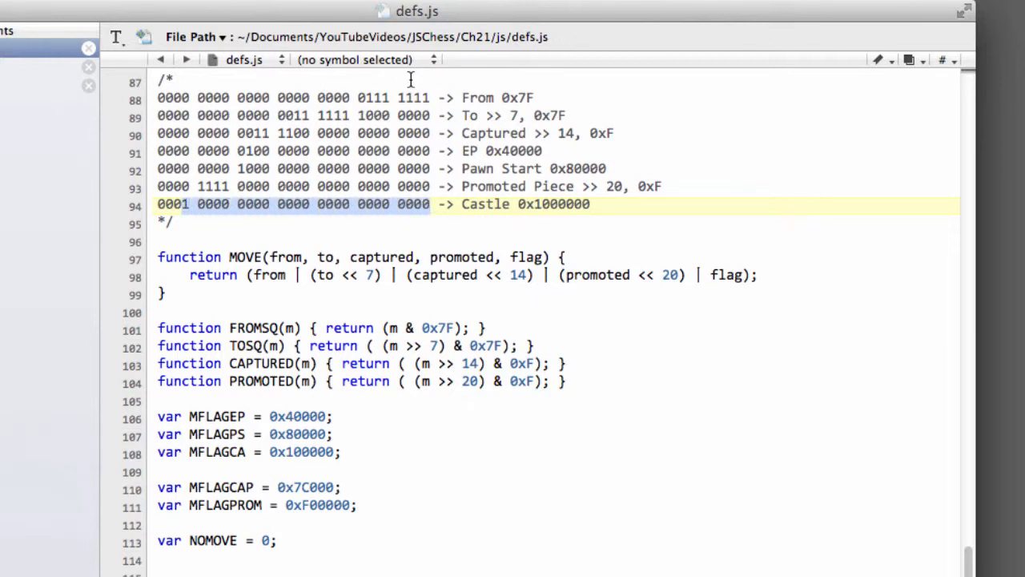
left_click(276, 150)
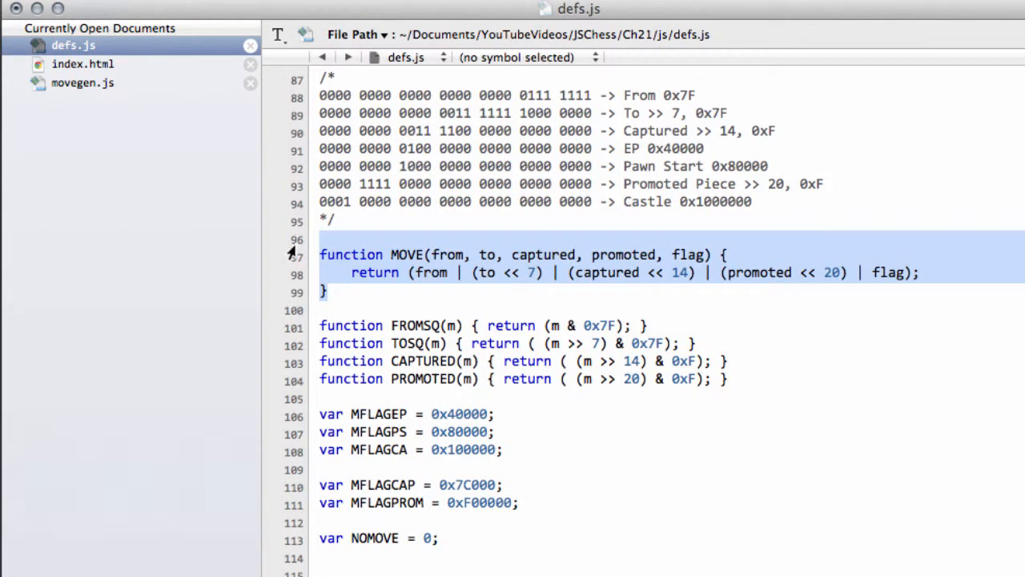
Relocate the MOVE(from, to, captured, promoted, flag) function into movegen.js, then return to defs.js
key("Delete")
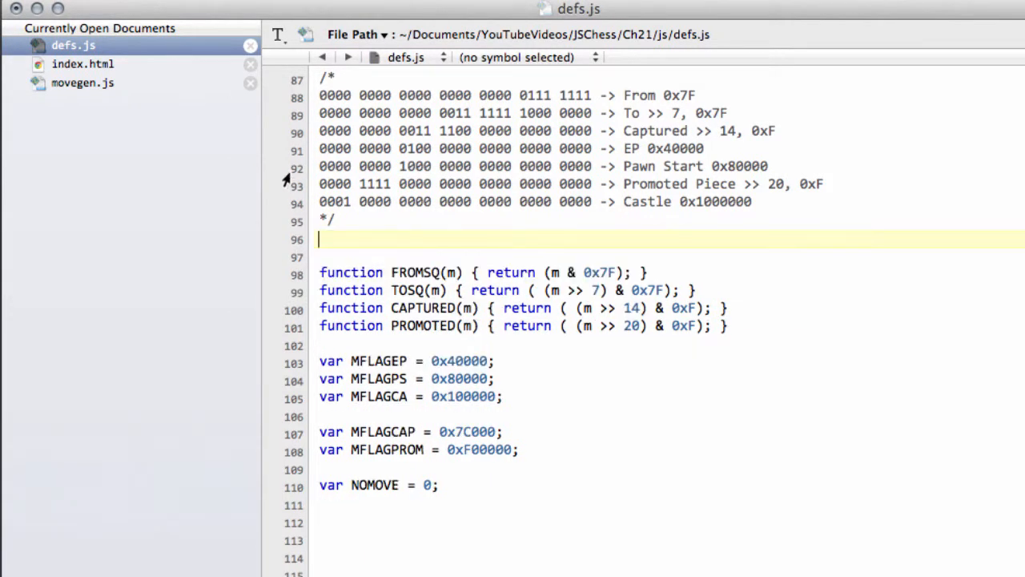
left_click(83, 82)
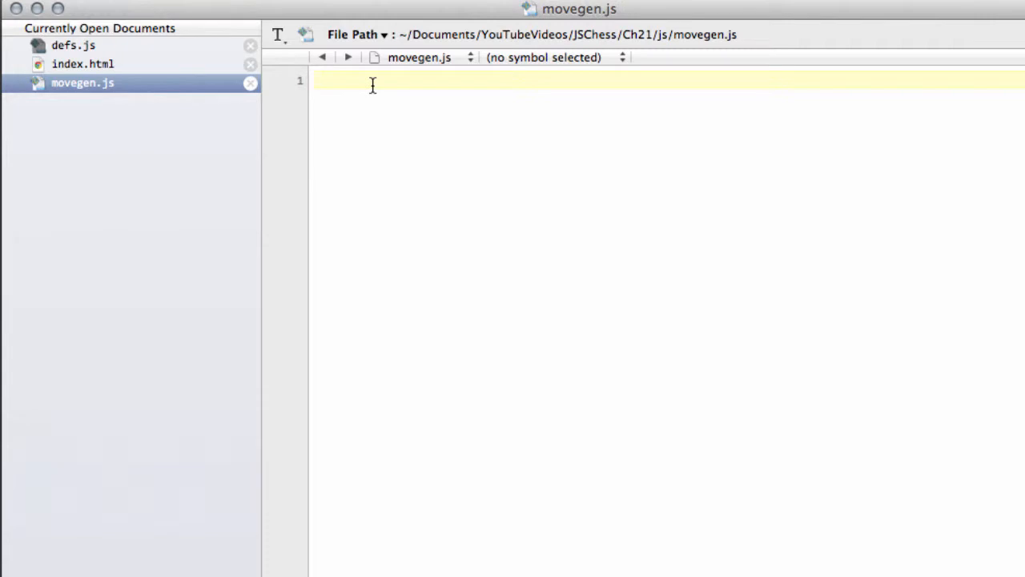
type("function MOVE(from, to, captured, promoted, flag) {")
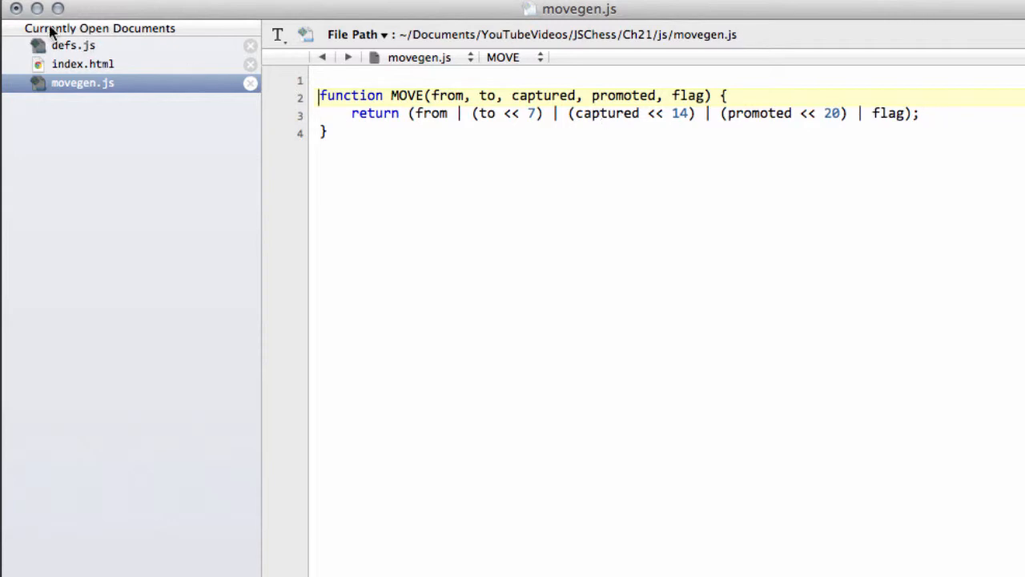
left_click(73, 45)
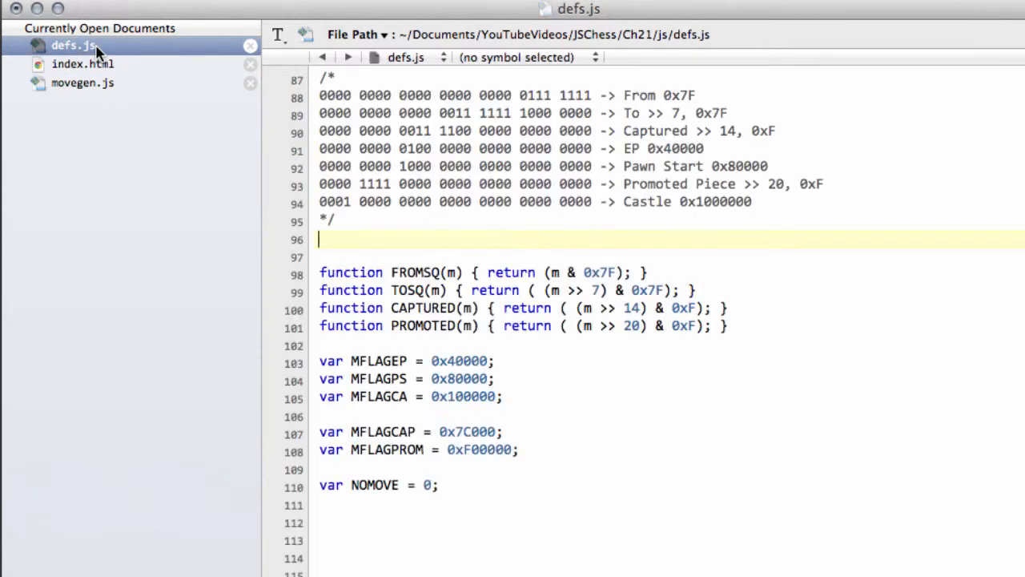